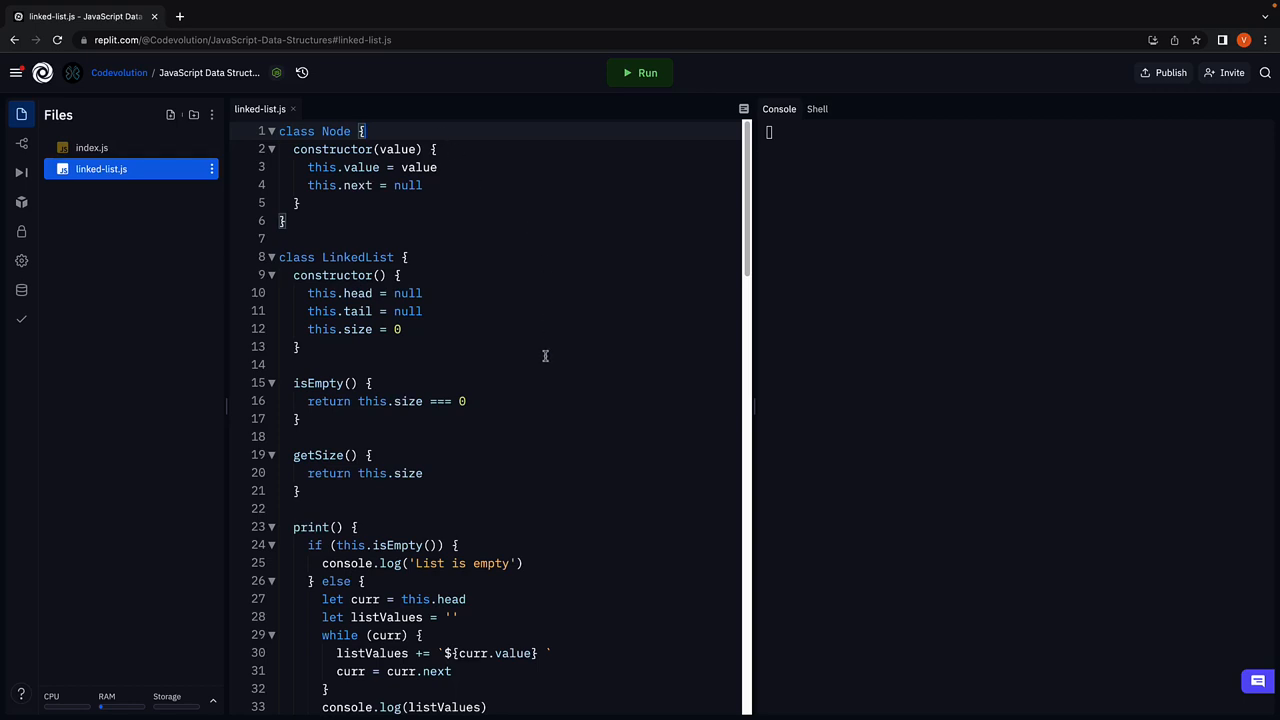
Import LinkedList from './linked-list' at the top of index.js.
left_click(423, 293)
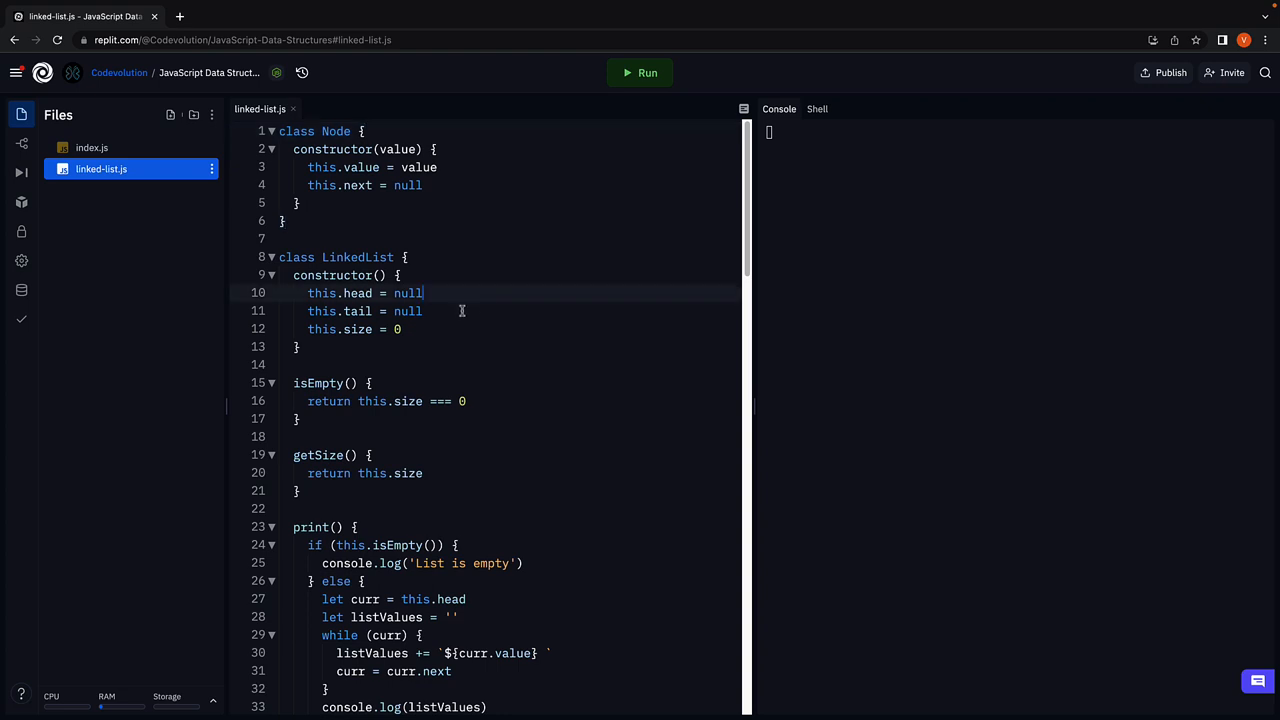
left_click(423, 311)
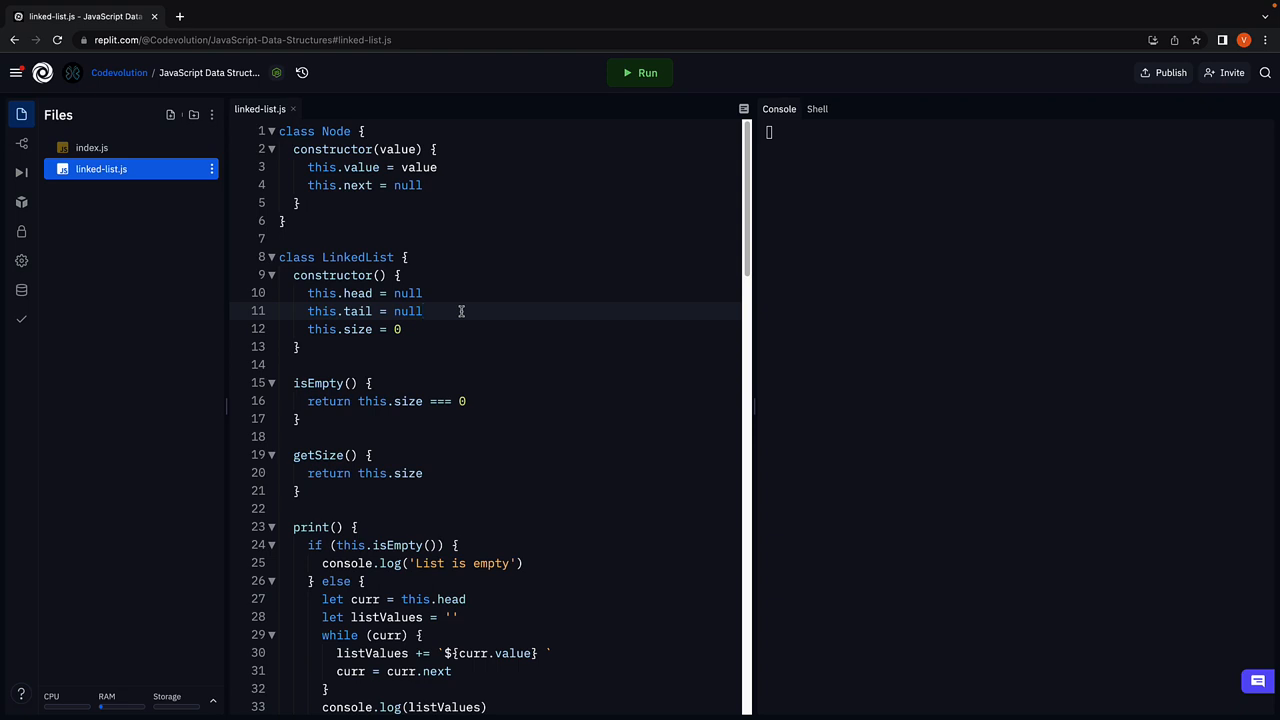
mouse_move(498, 296)
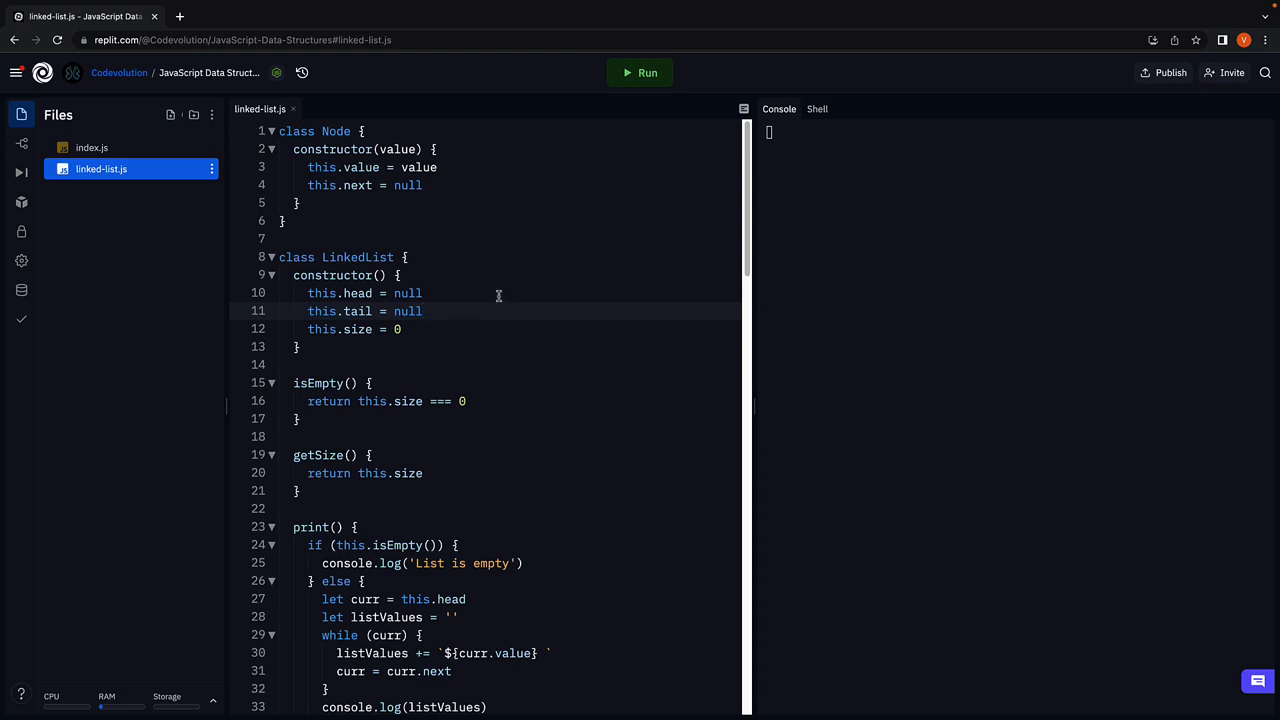
left_click(423, 311)
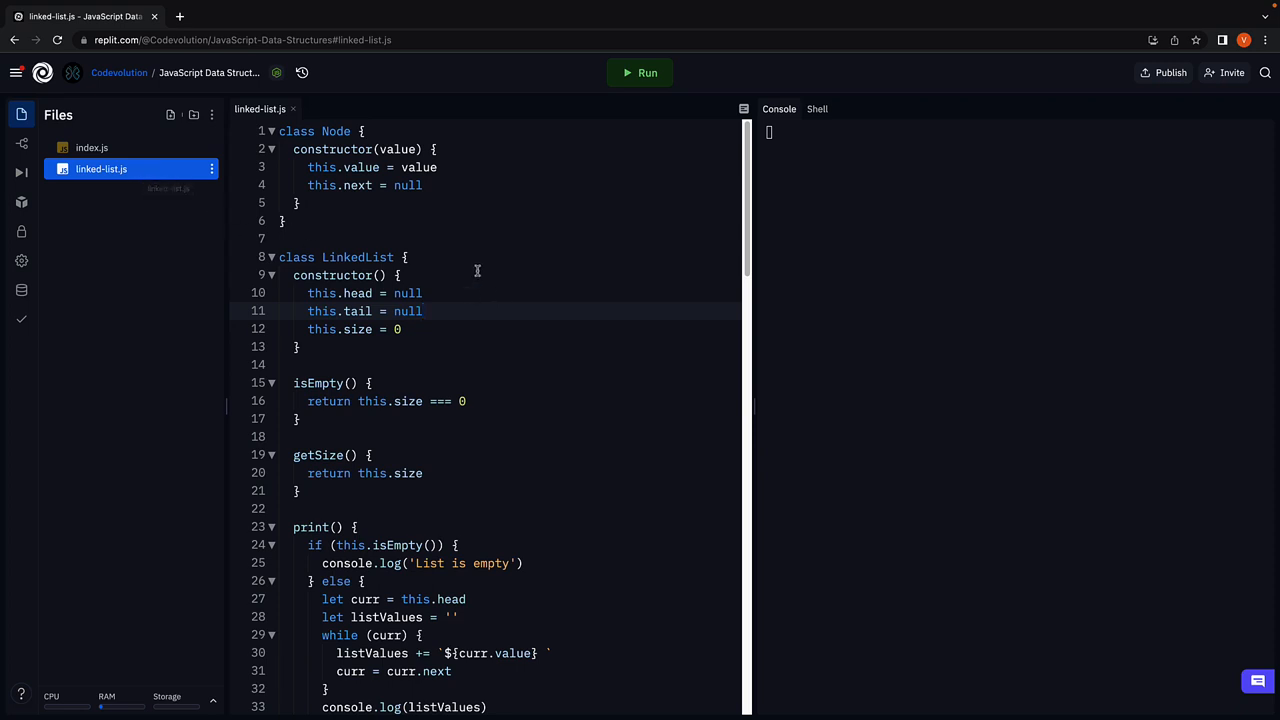
left_click(422, 311)
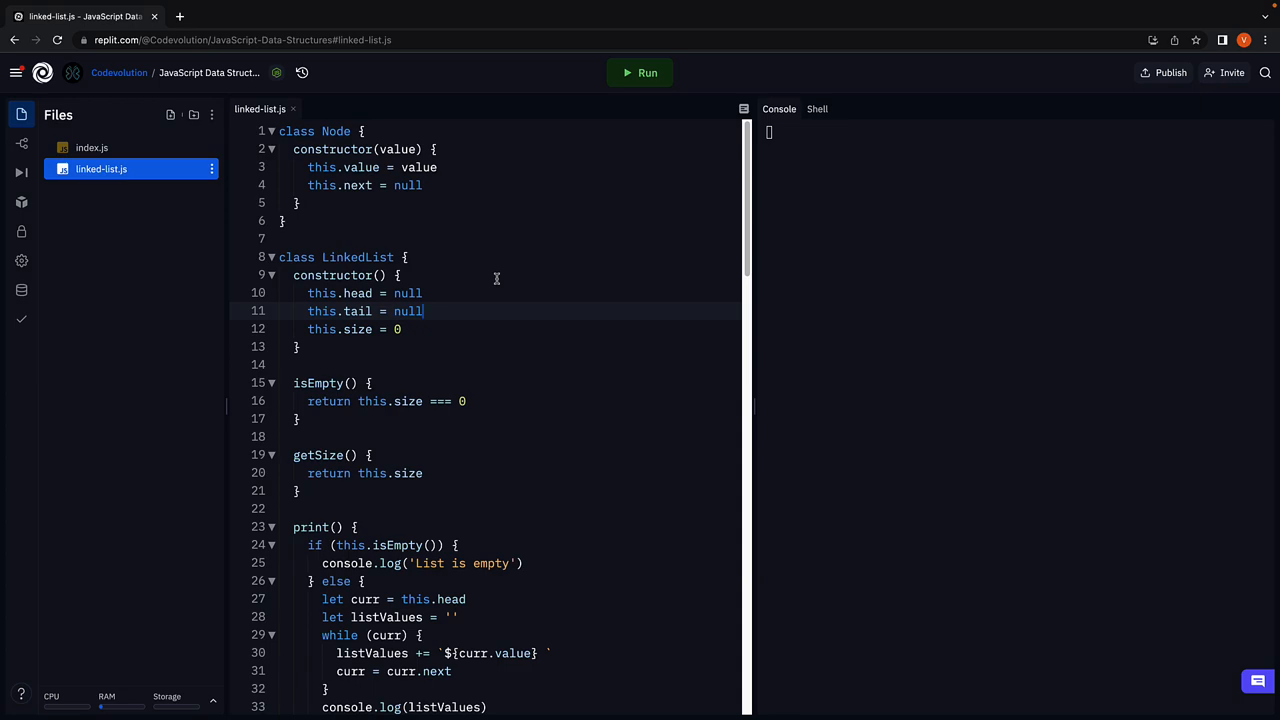
scroll("down", 3)
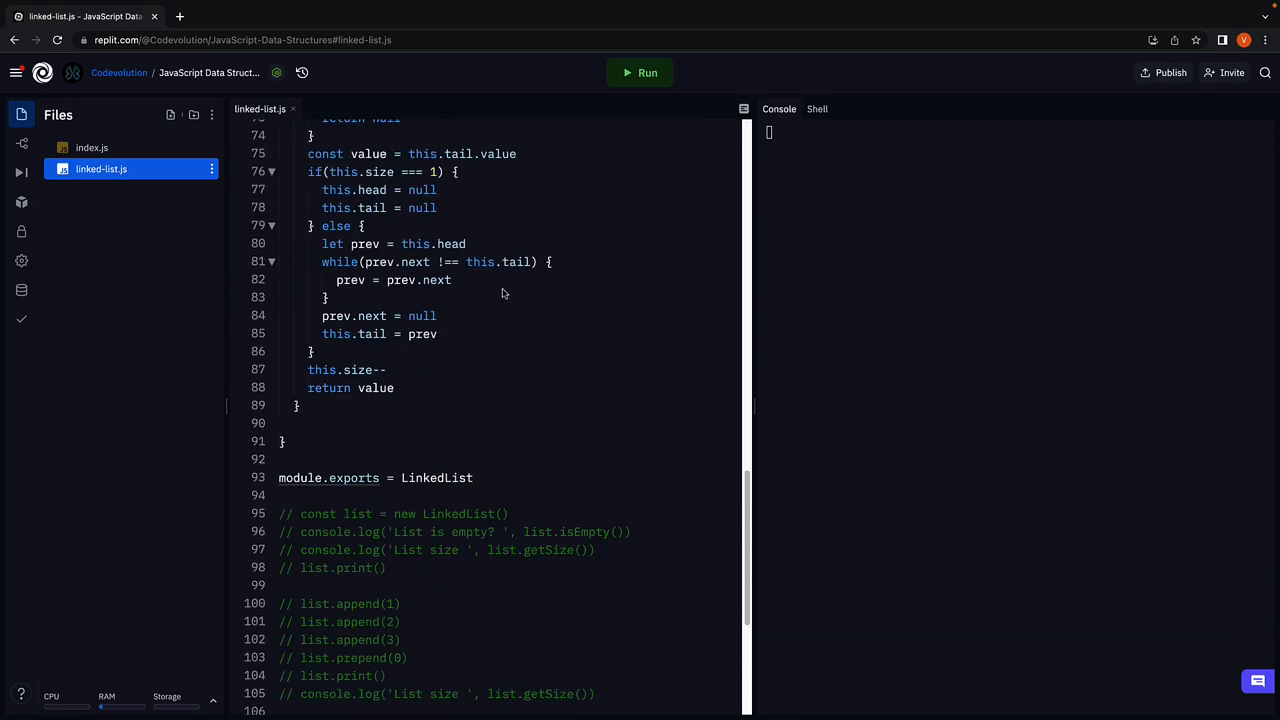
scroll("down", 3)
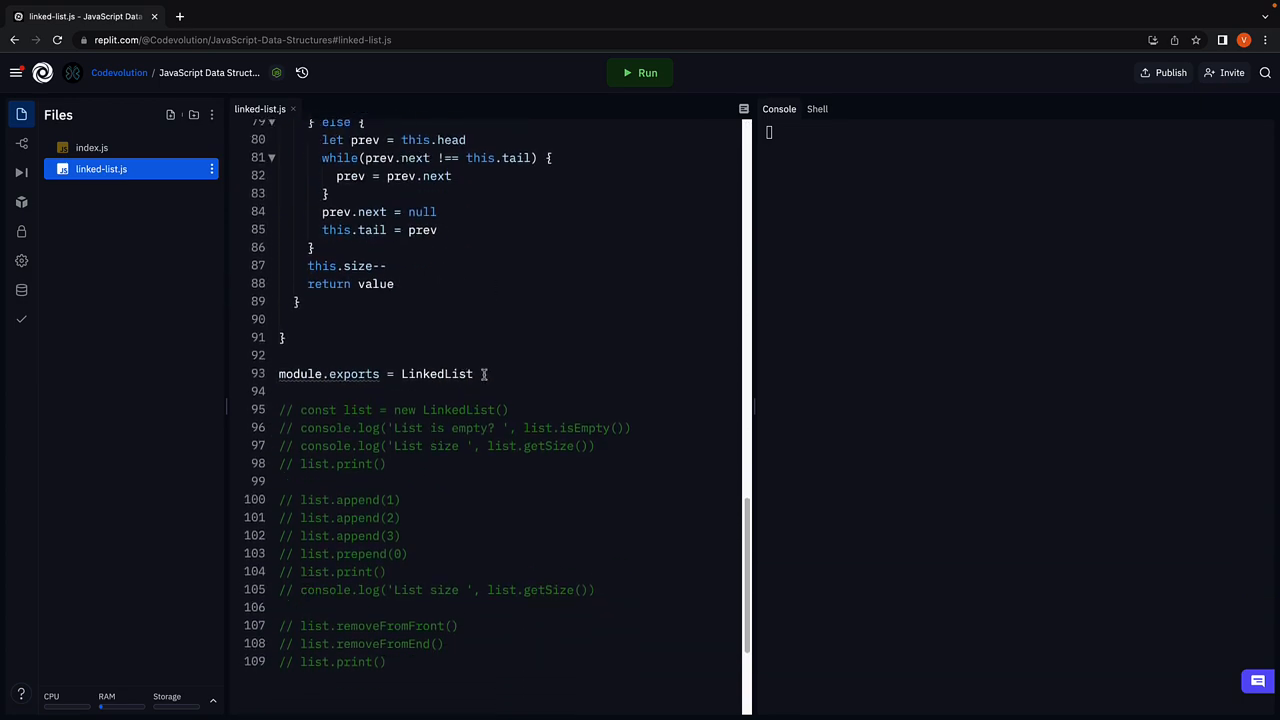
left_click(480, 374)
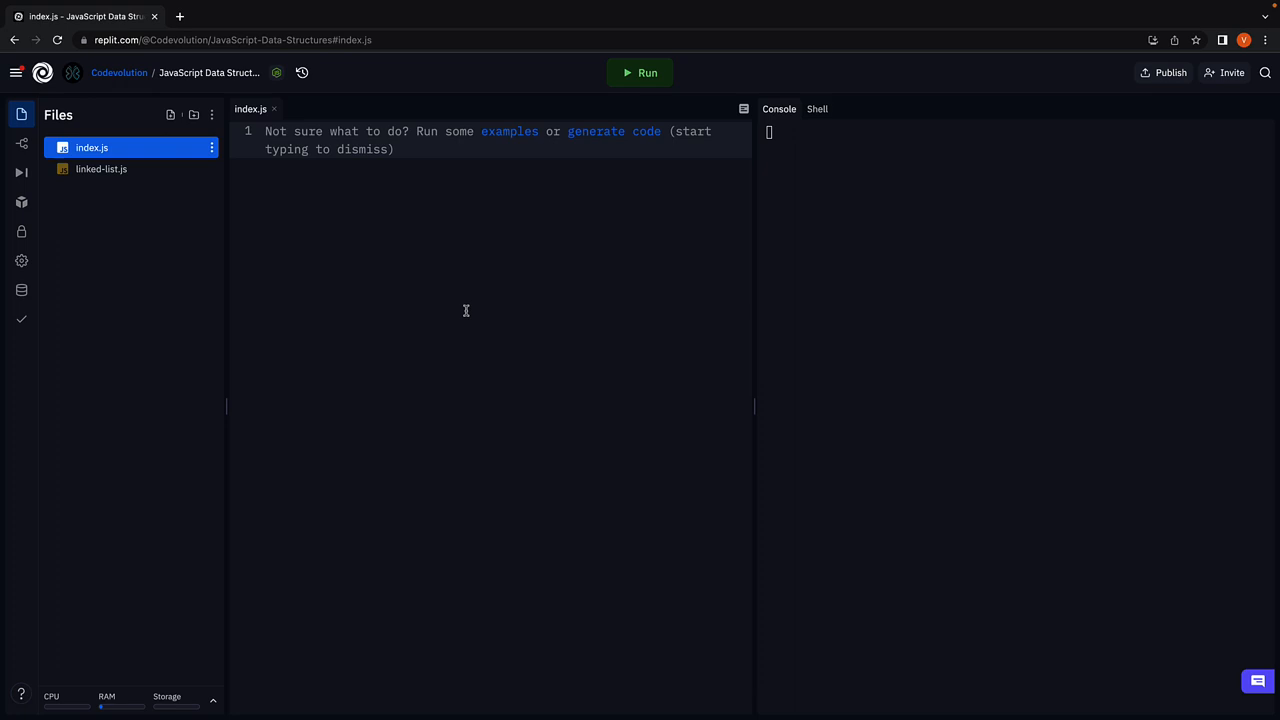
type("const LinkedList =")
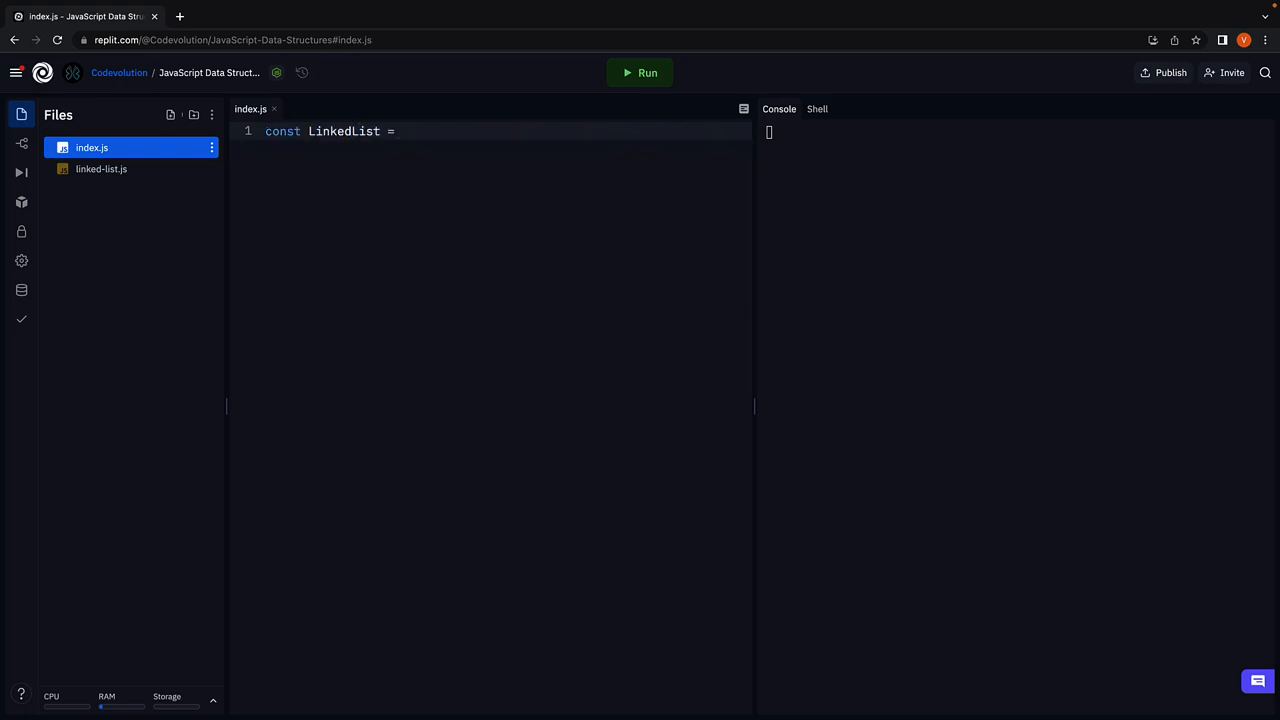
type("require('./link')")
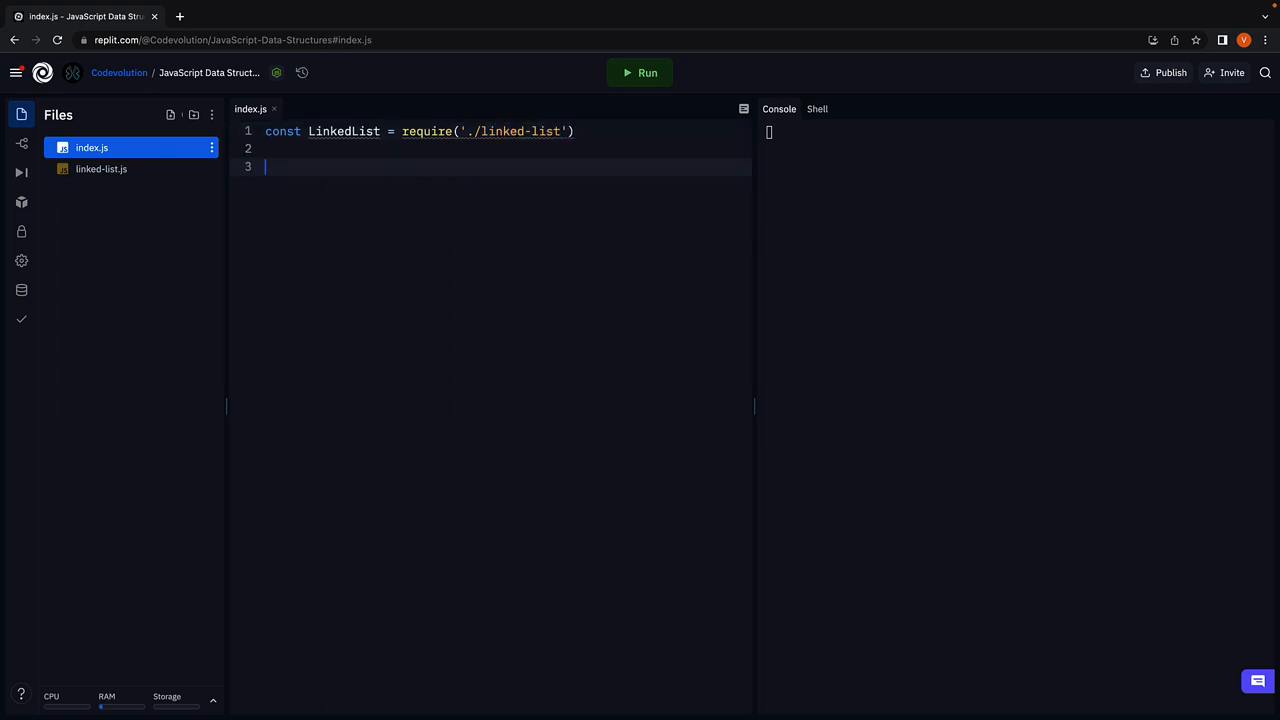
Define class LinkedListStack whose constructor sets this.list = new LinkedList().
type("class LinkedListStack {")
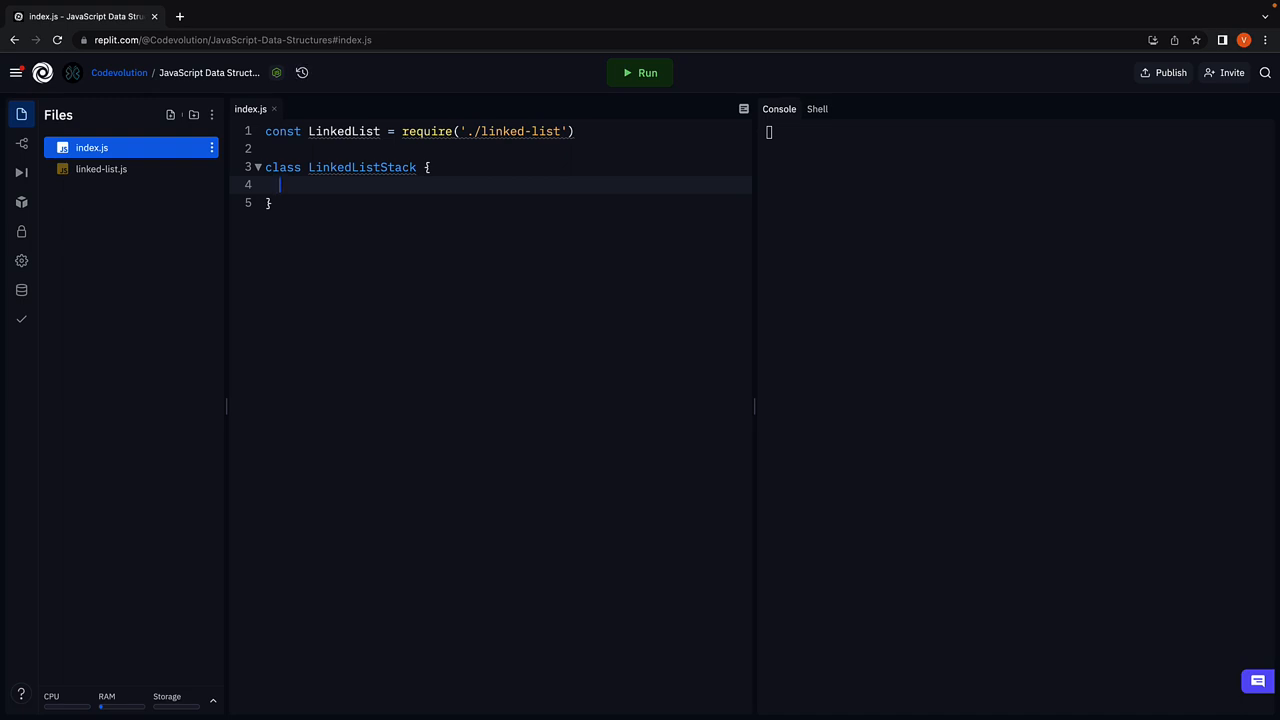
type("constructor")
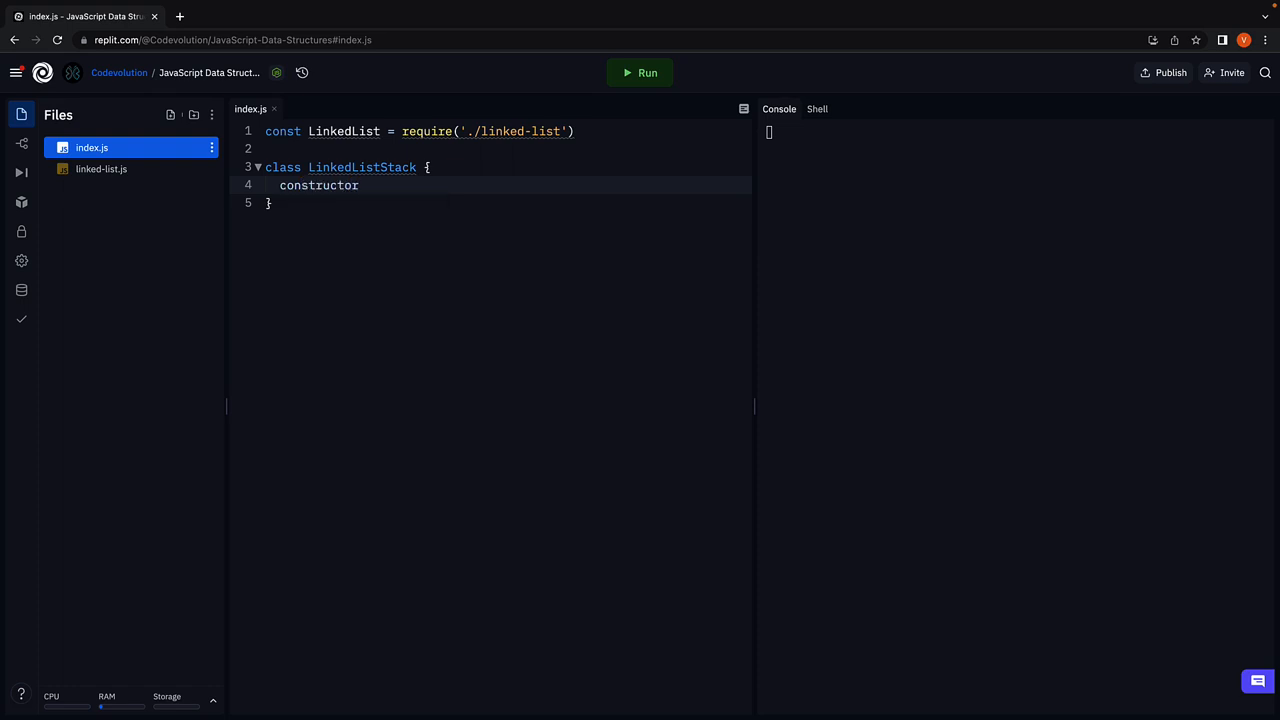
type("() {")
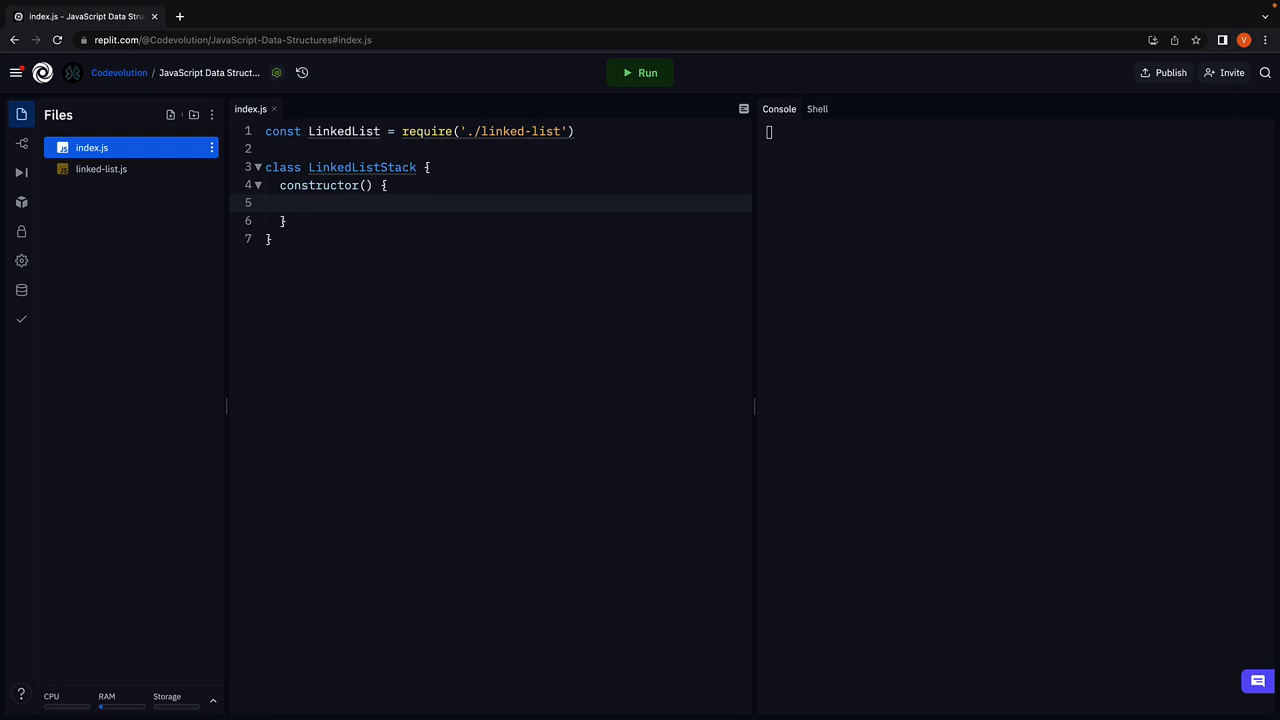
type("this.list = new LinkedList(")
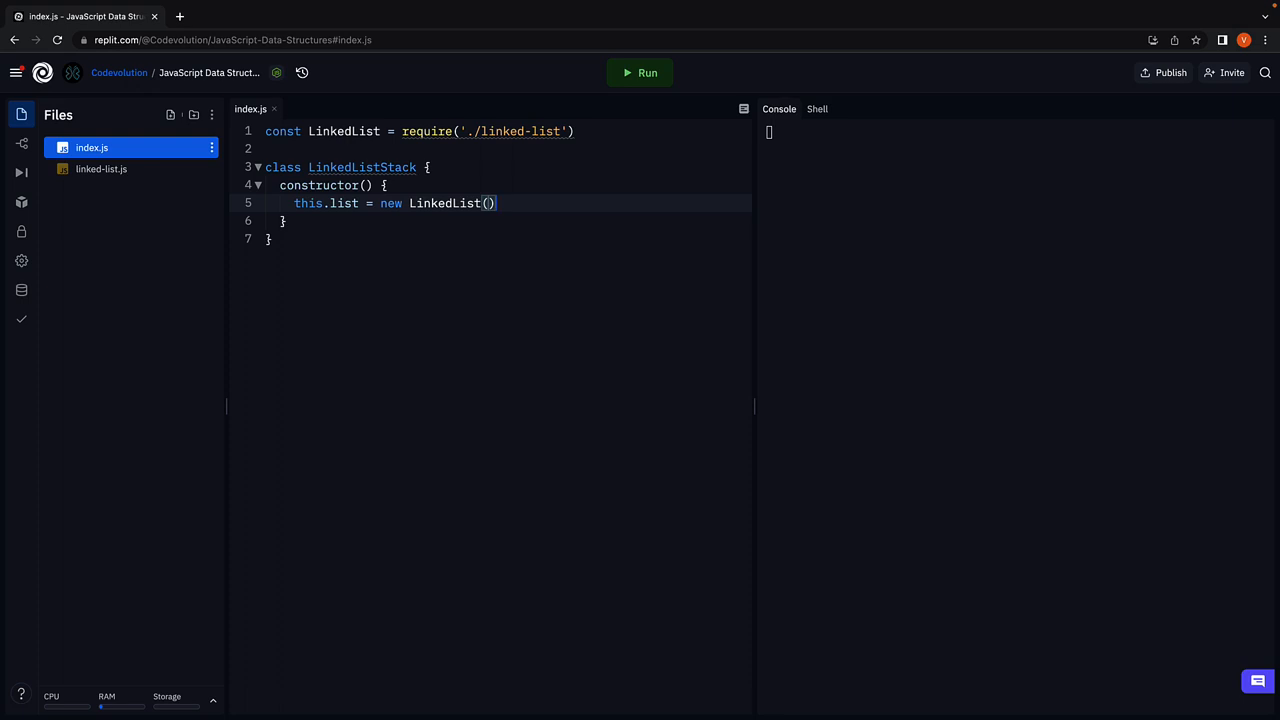
Add empty stubs push(value), pop(), peek(), isEmpty(), getSize() and print() to the class.
key("Enter")
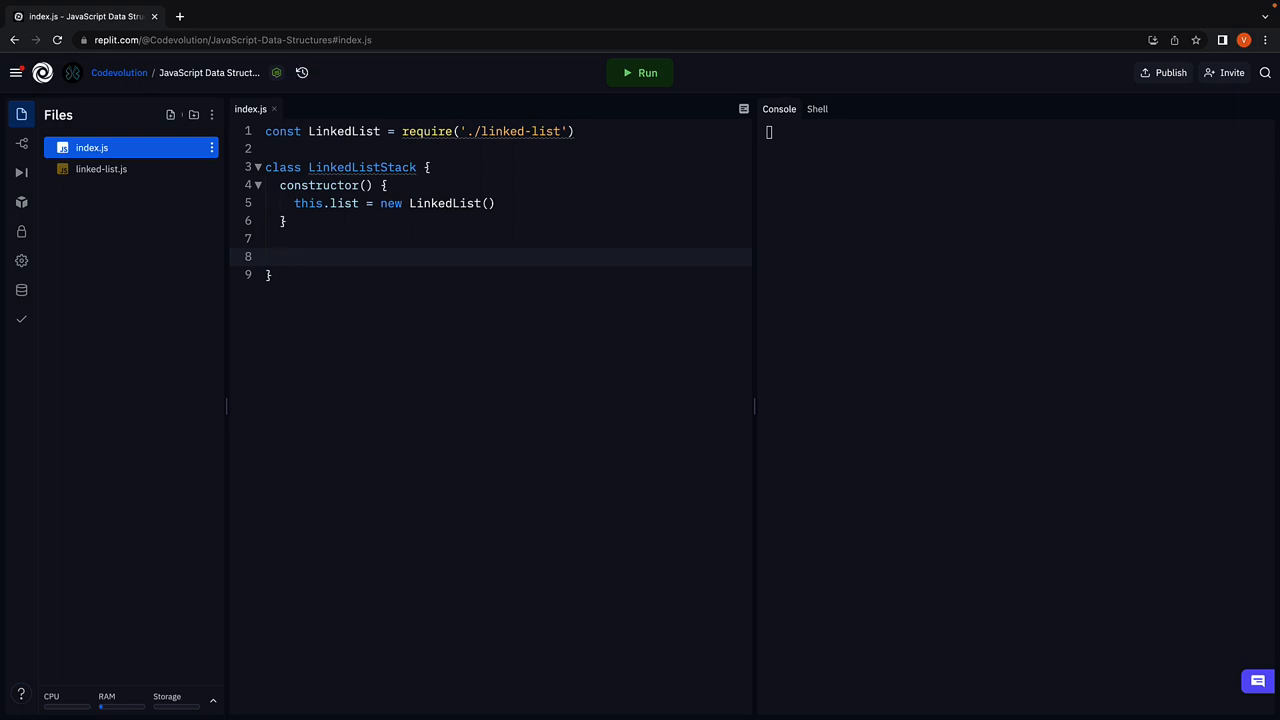
type("push()")
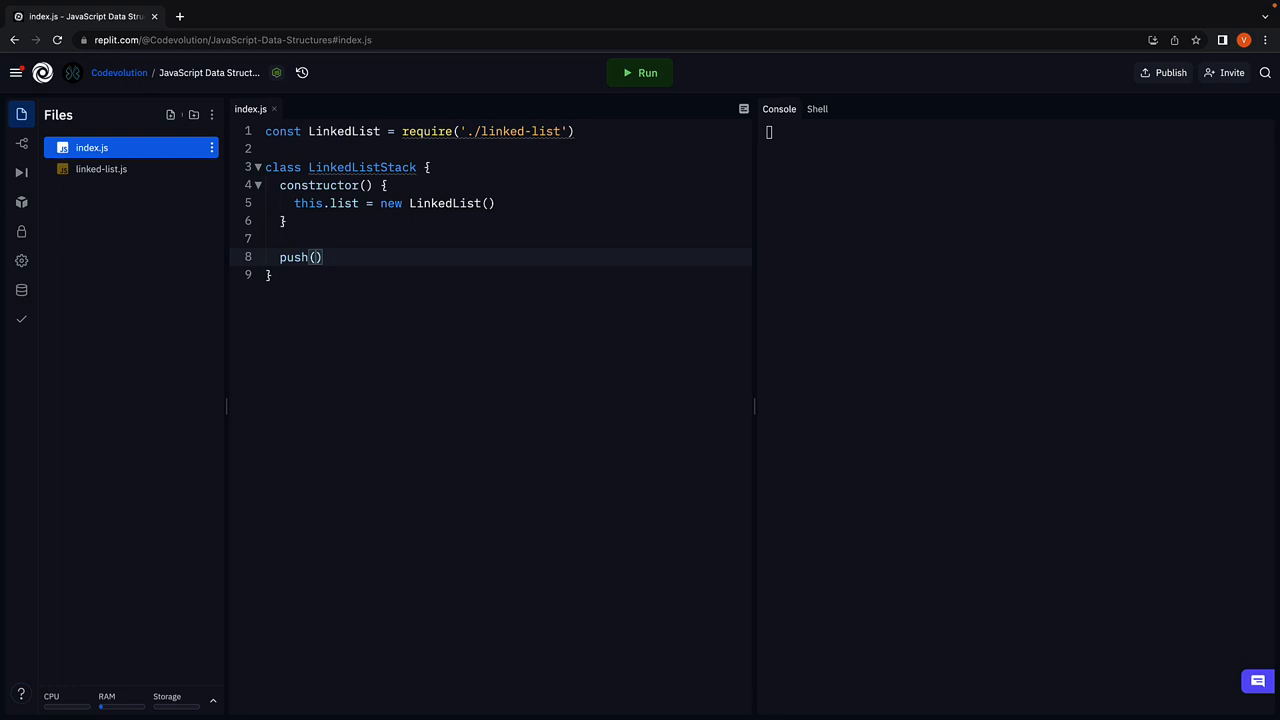
type("value) {")
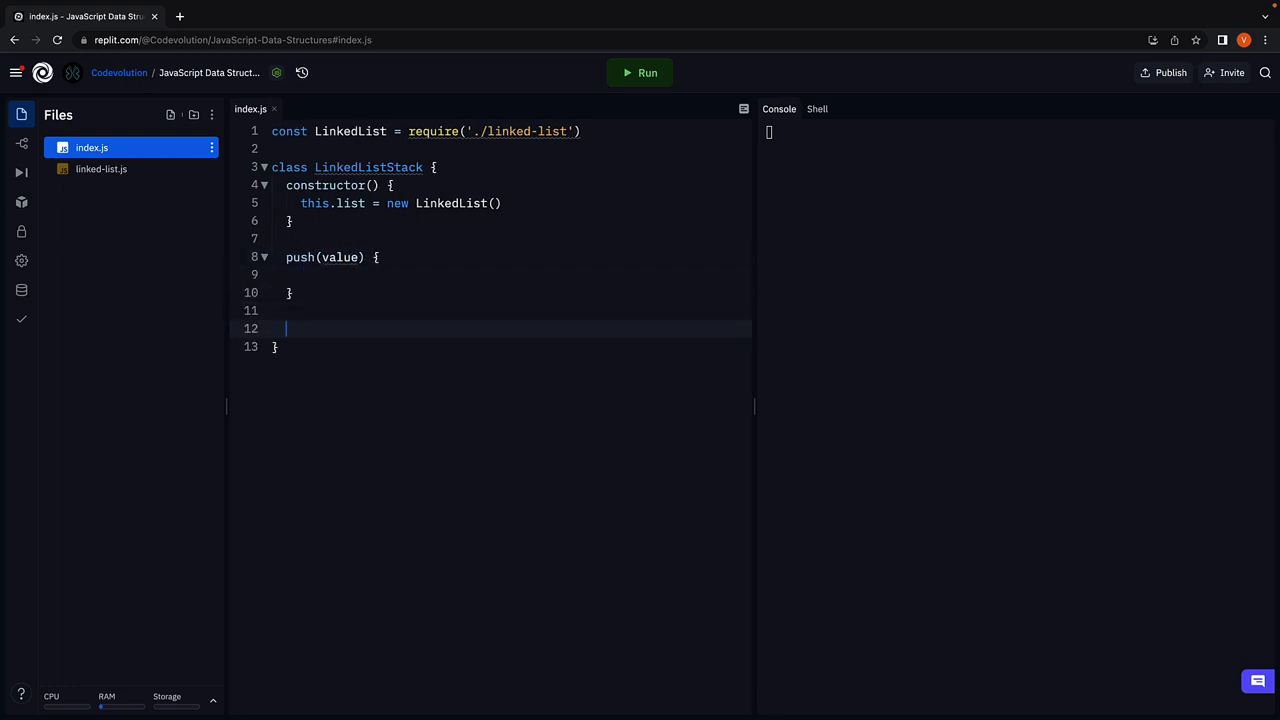
type("pop() {")
type("peek")
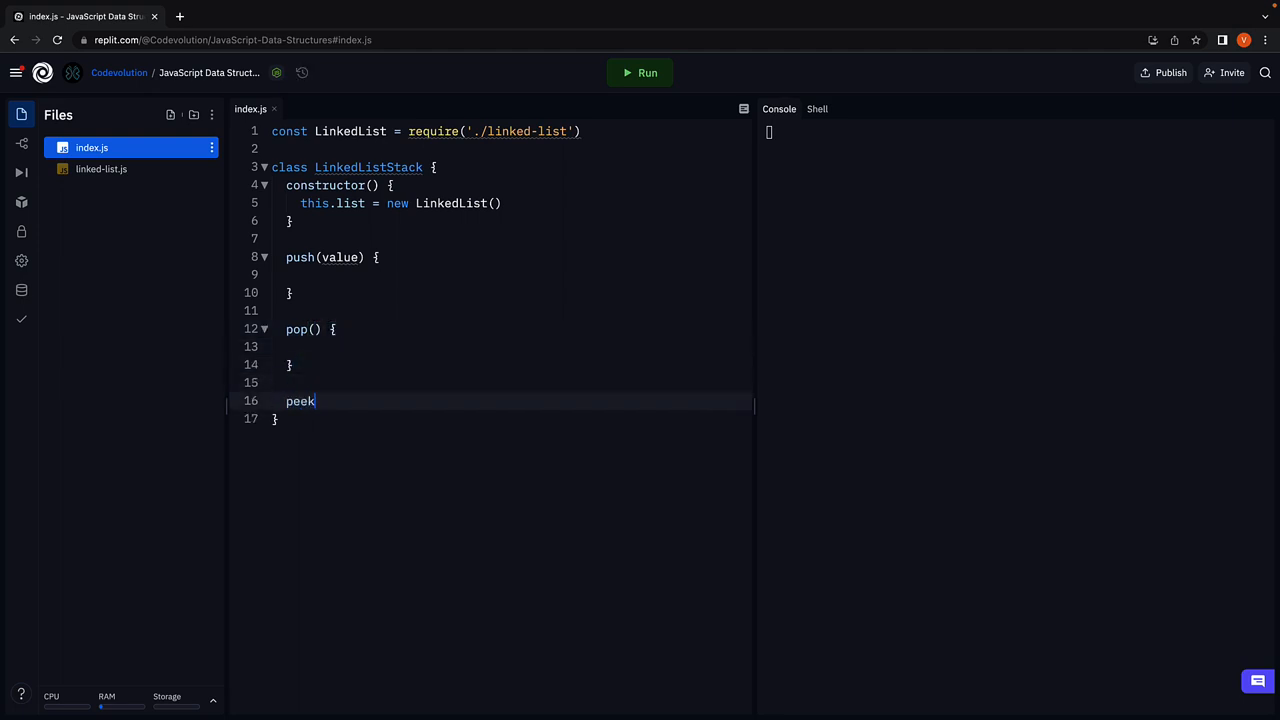
type("() {")
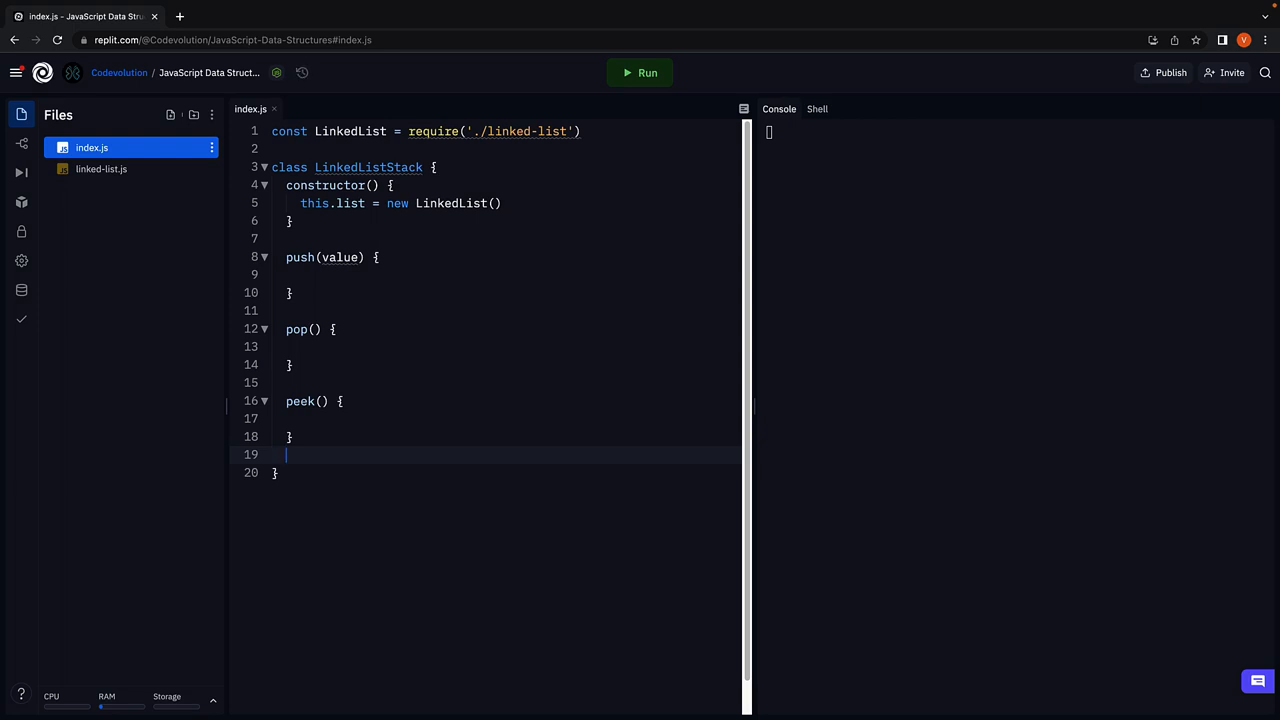
type("isEmpt")
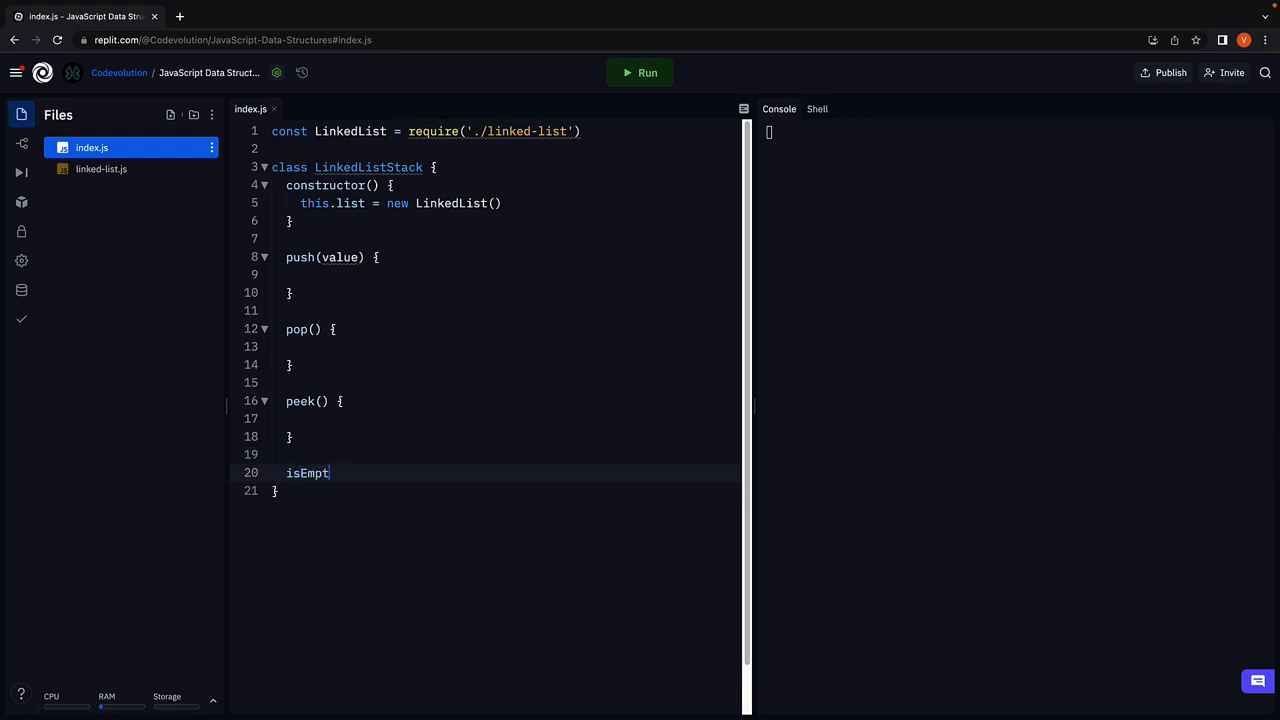
type("y() {}")
type("getSize(")
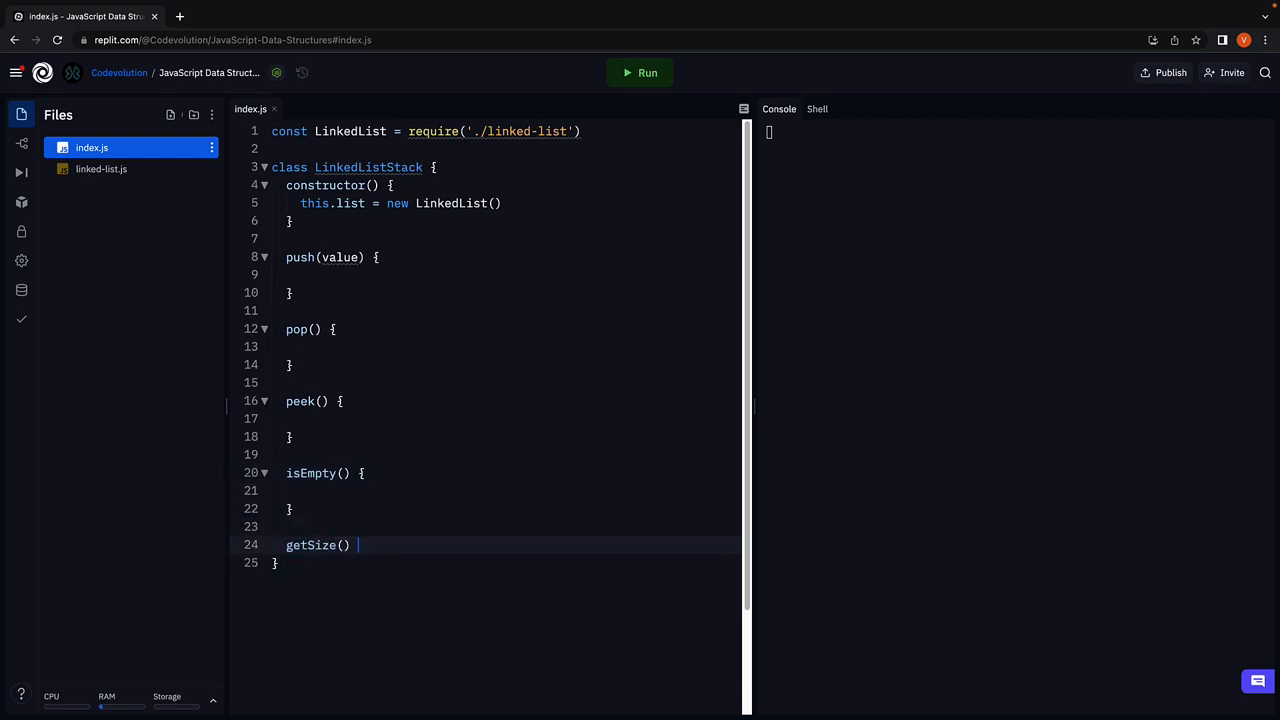
type("{")
type("print() {")
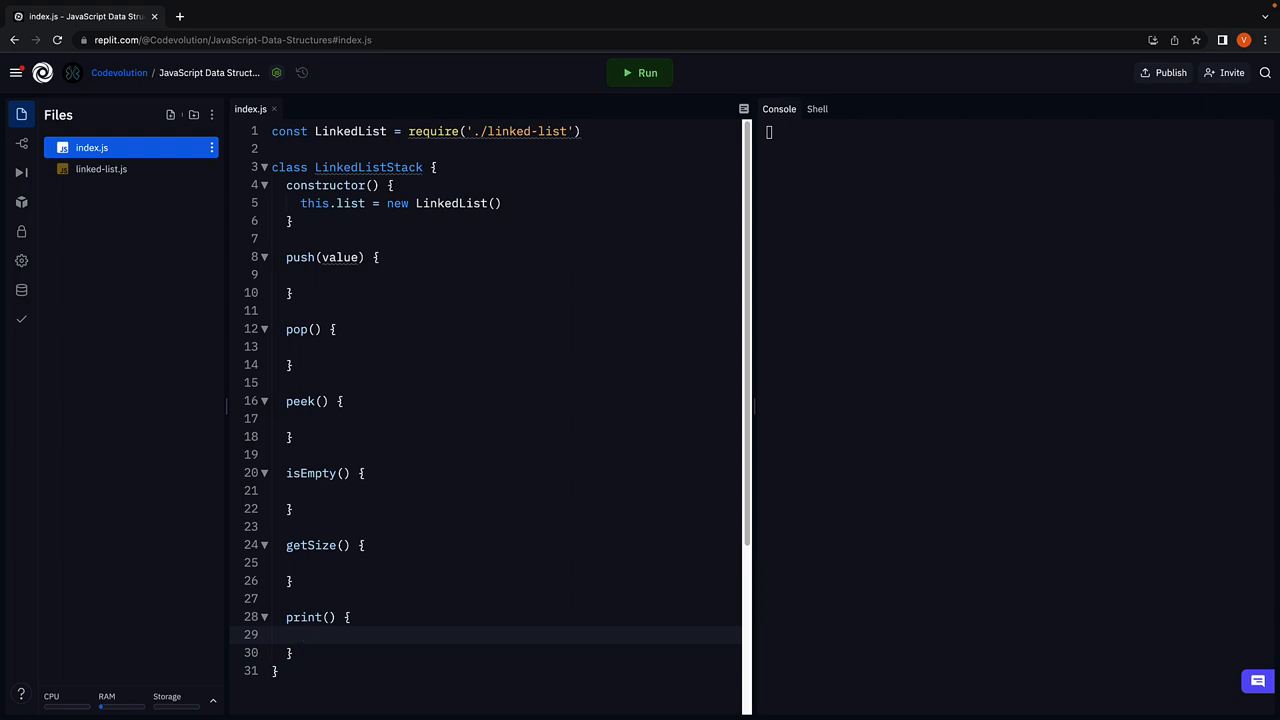
left_click(300, 634)
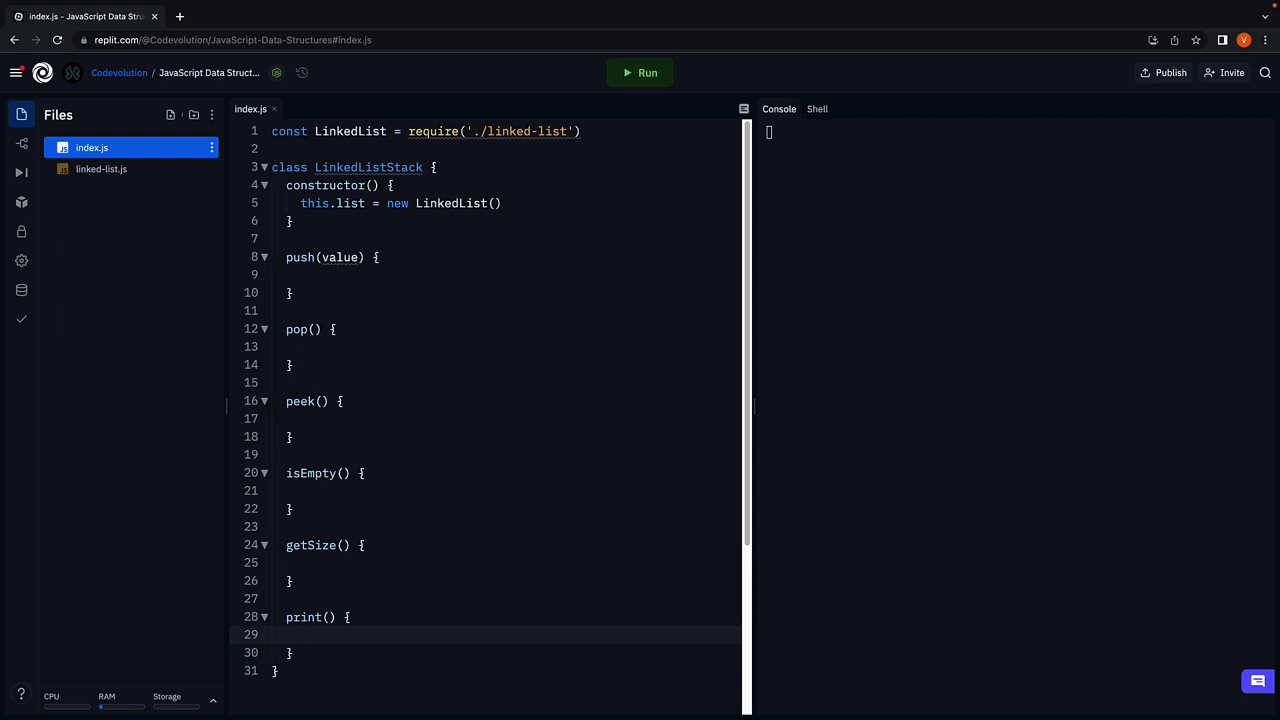
Fill the push method body with this.list.prepend(value).
left_click(496, 274)
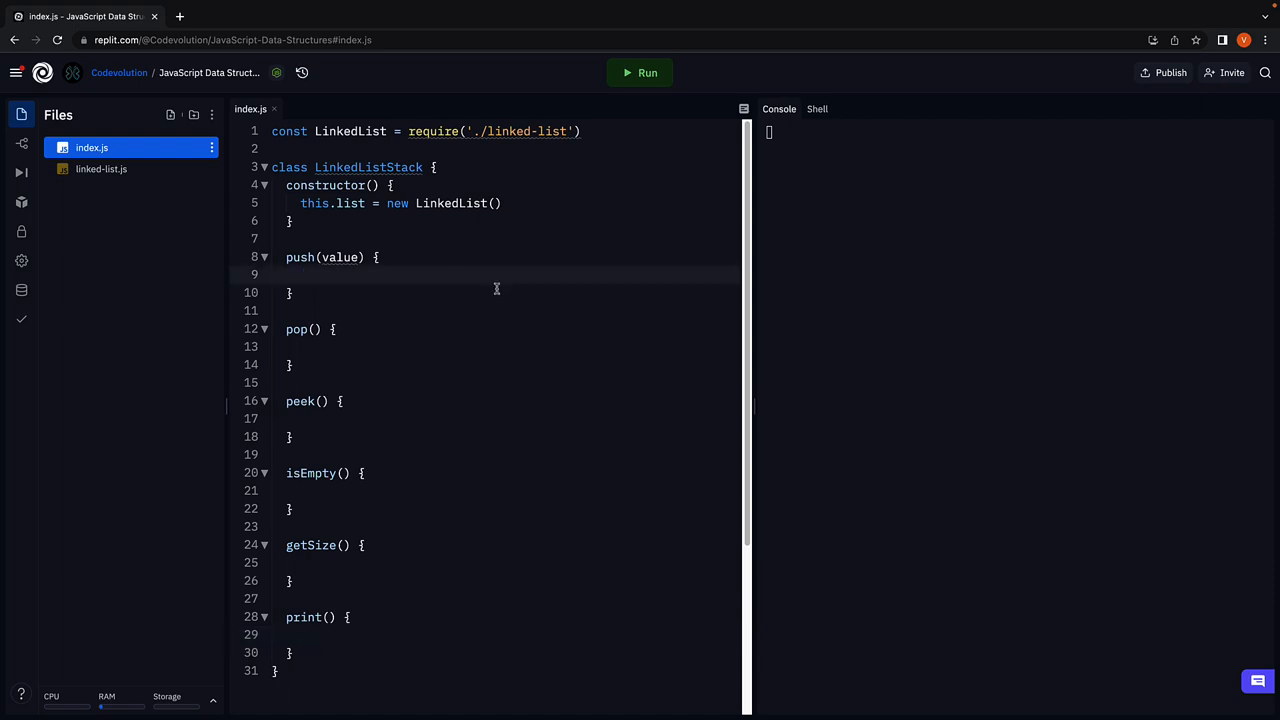
left_click(300, 274)
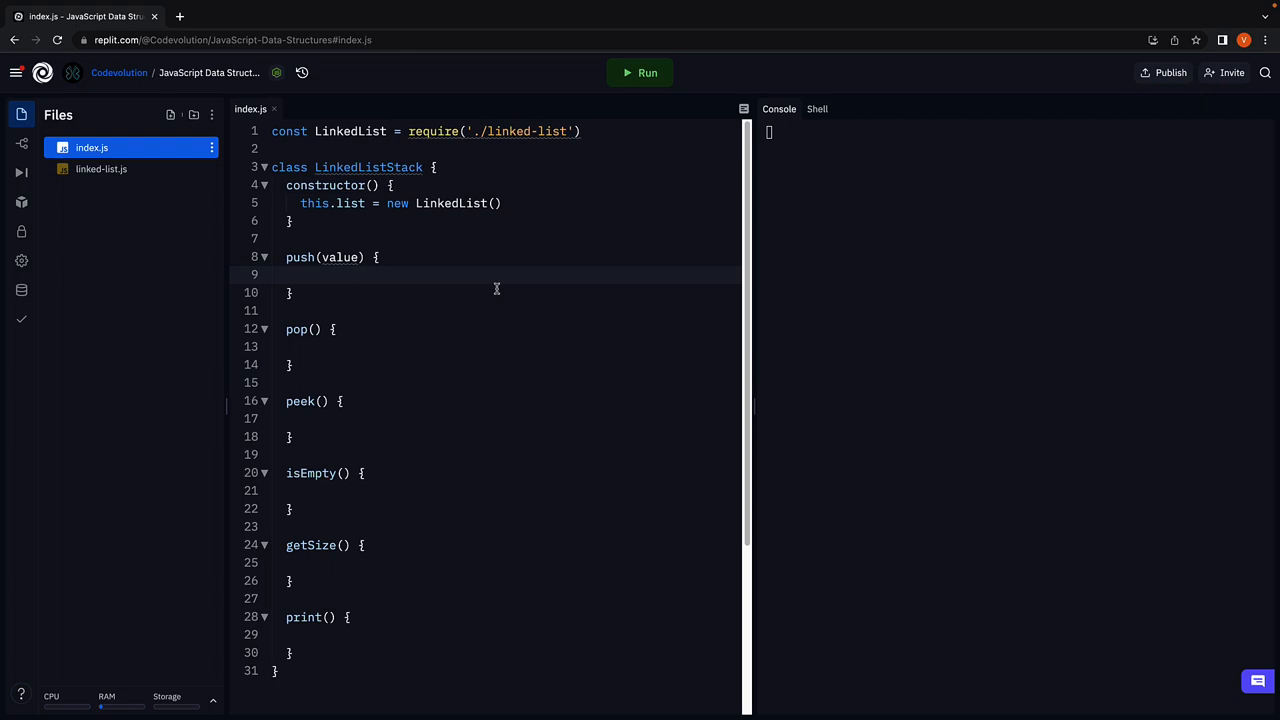
left_click(300, 275)
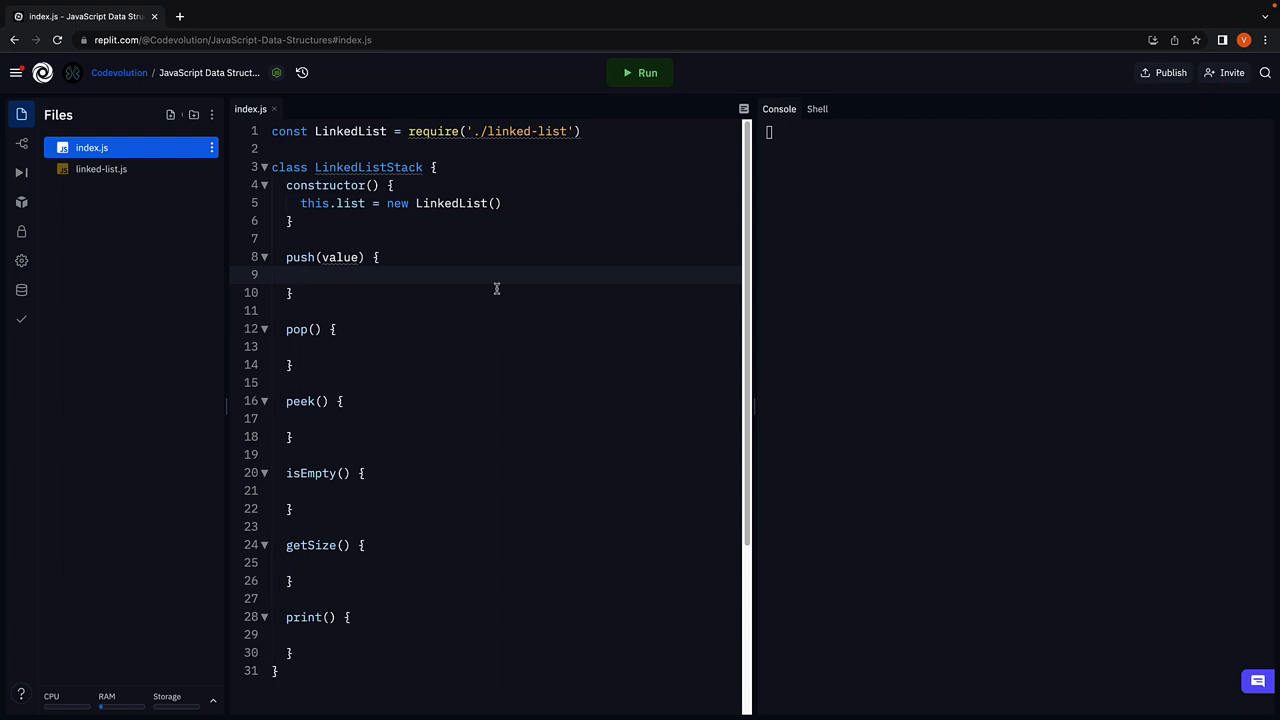
left_click(300, 274)
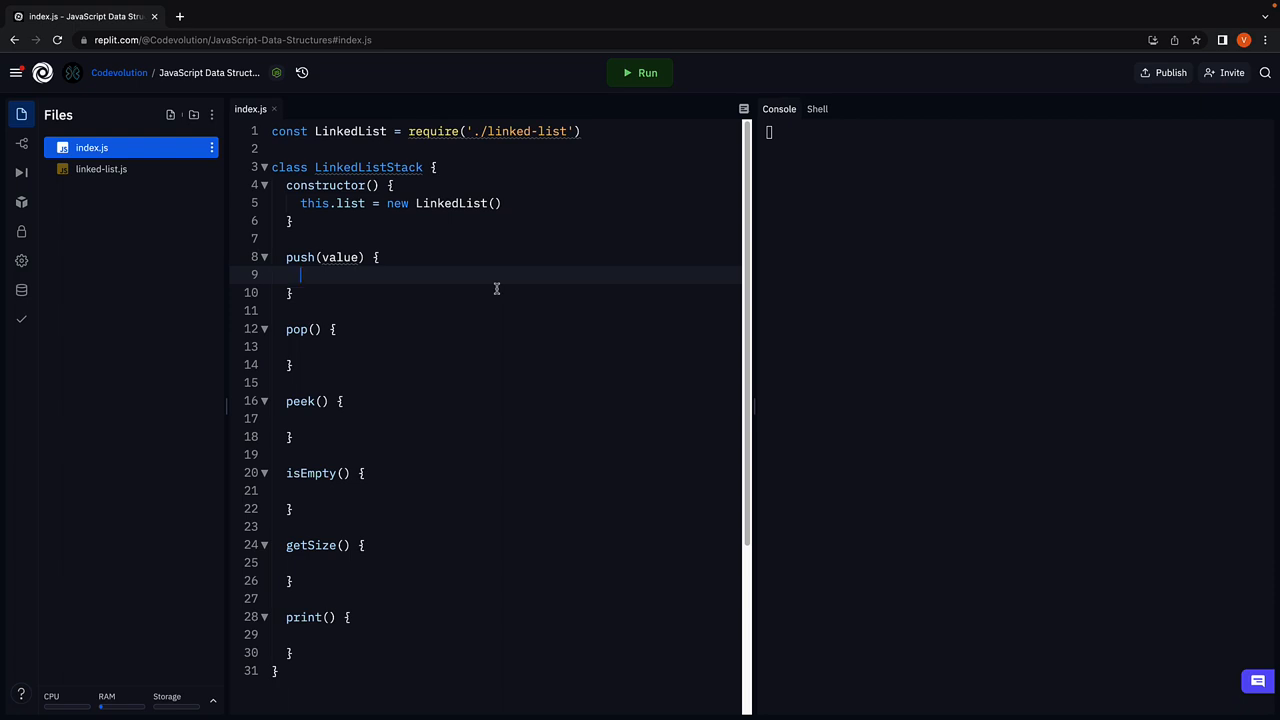
type("this")
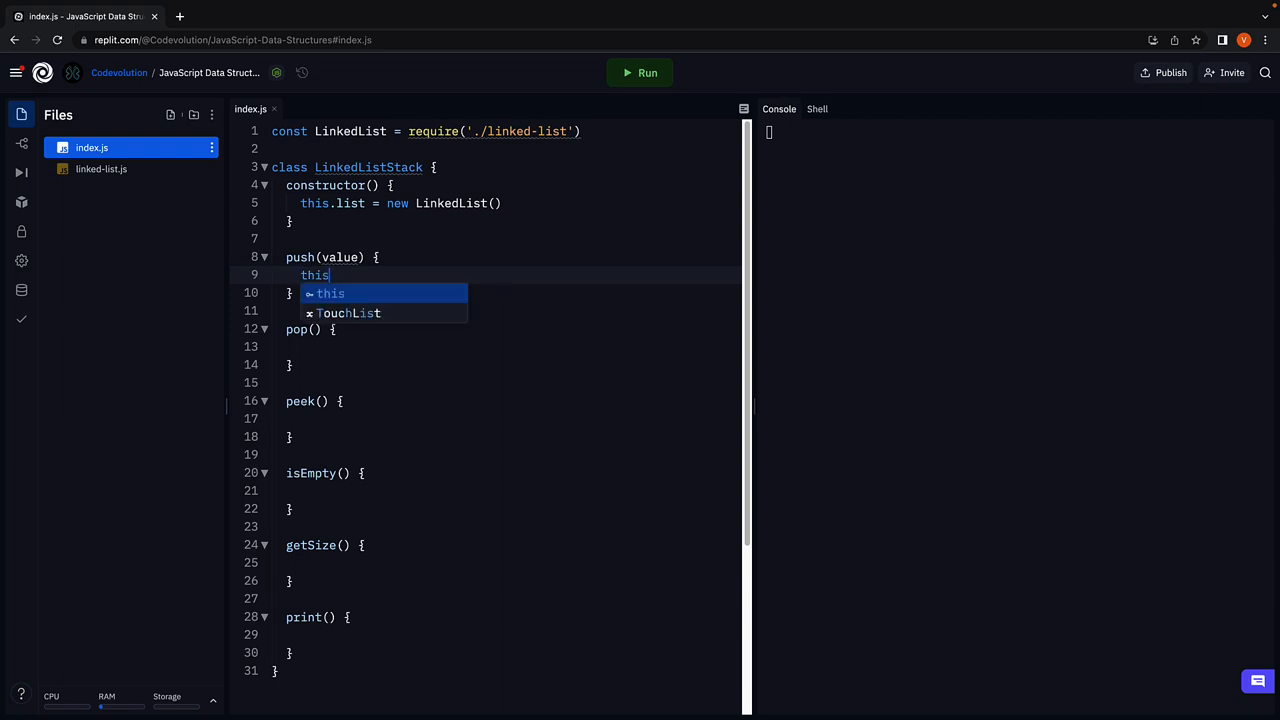
type(".list.prepend(v")
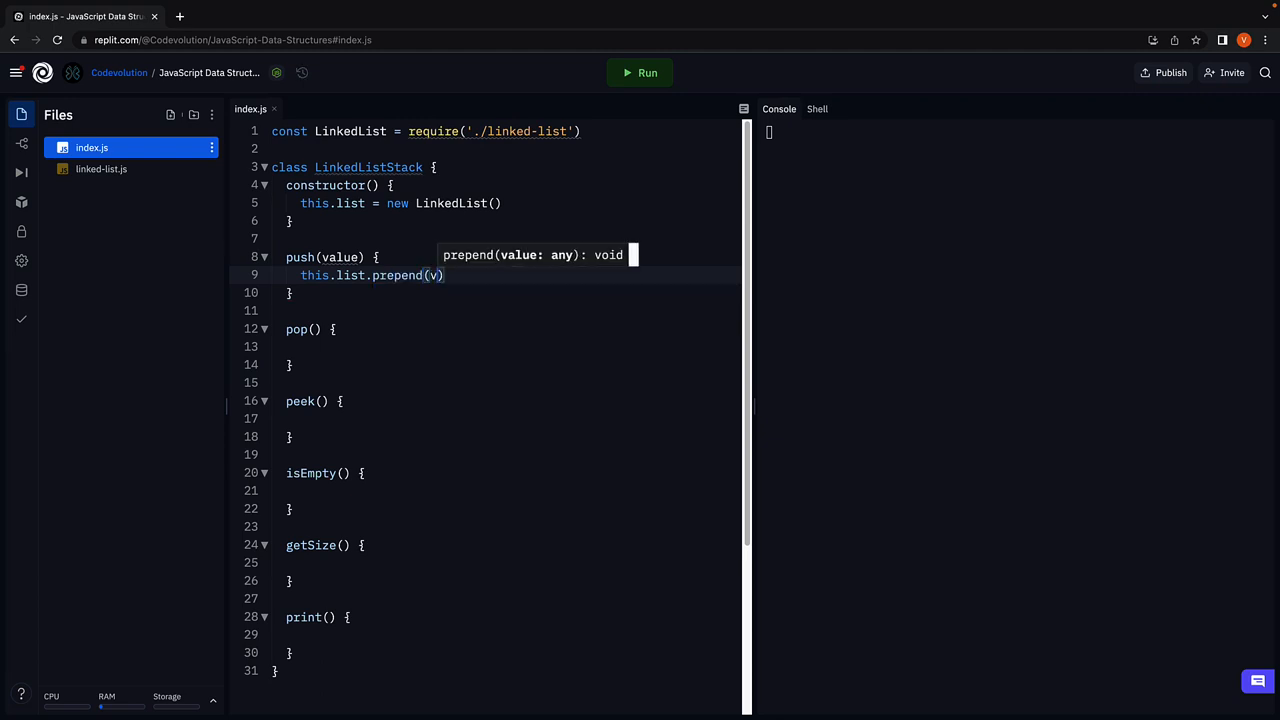
type("alue")
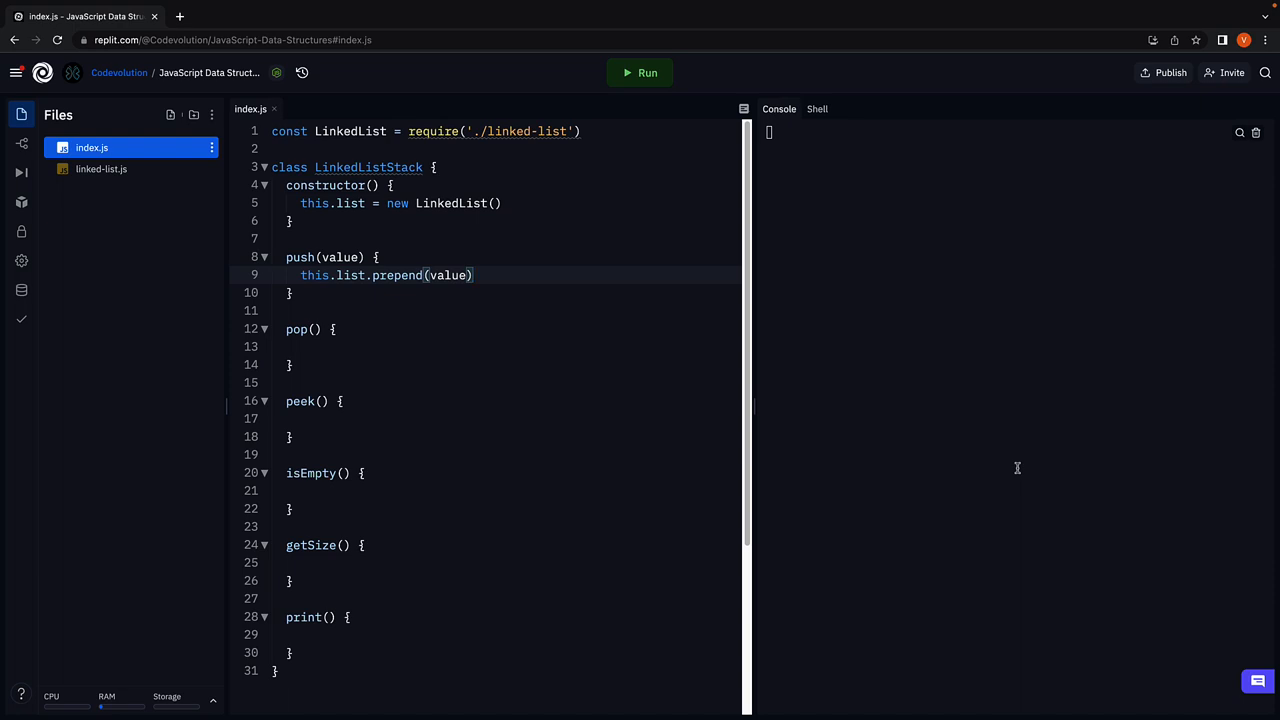
left_click(300, 347)
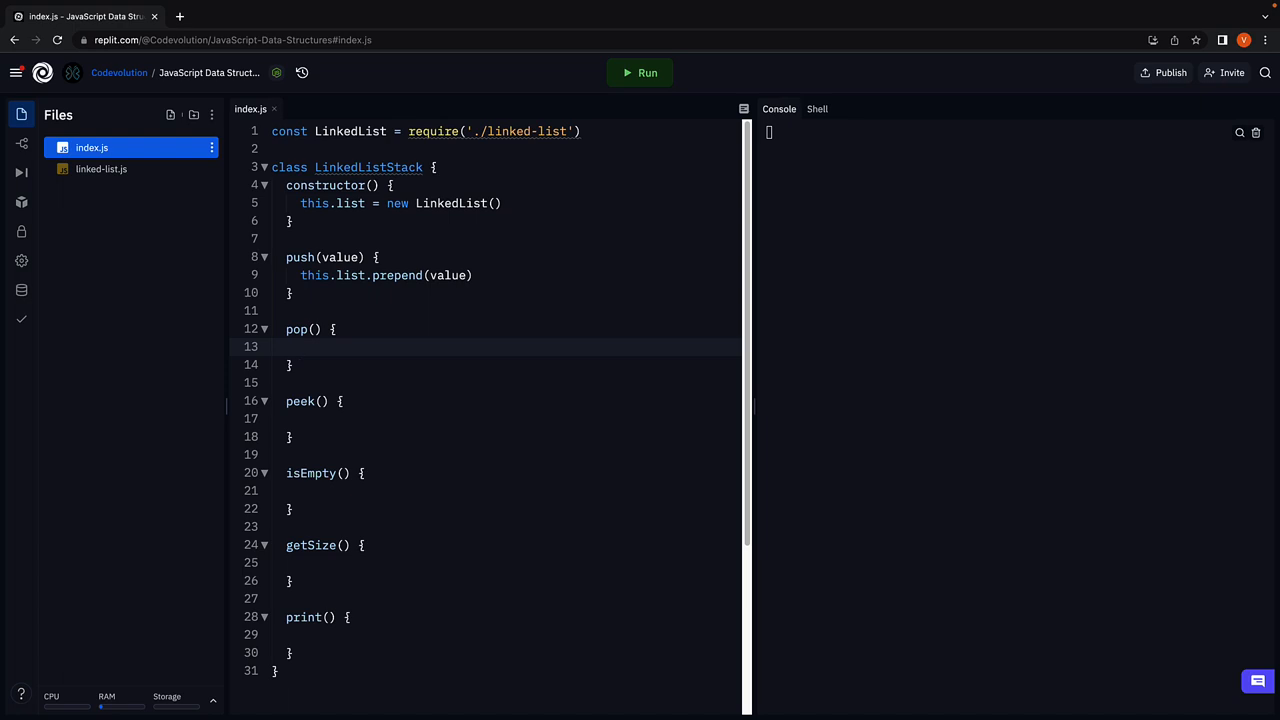
Fill the pop method body with return this.list.removeFromFront().
left_click(300, 346)
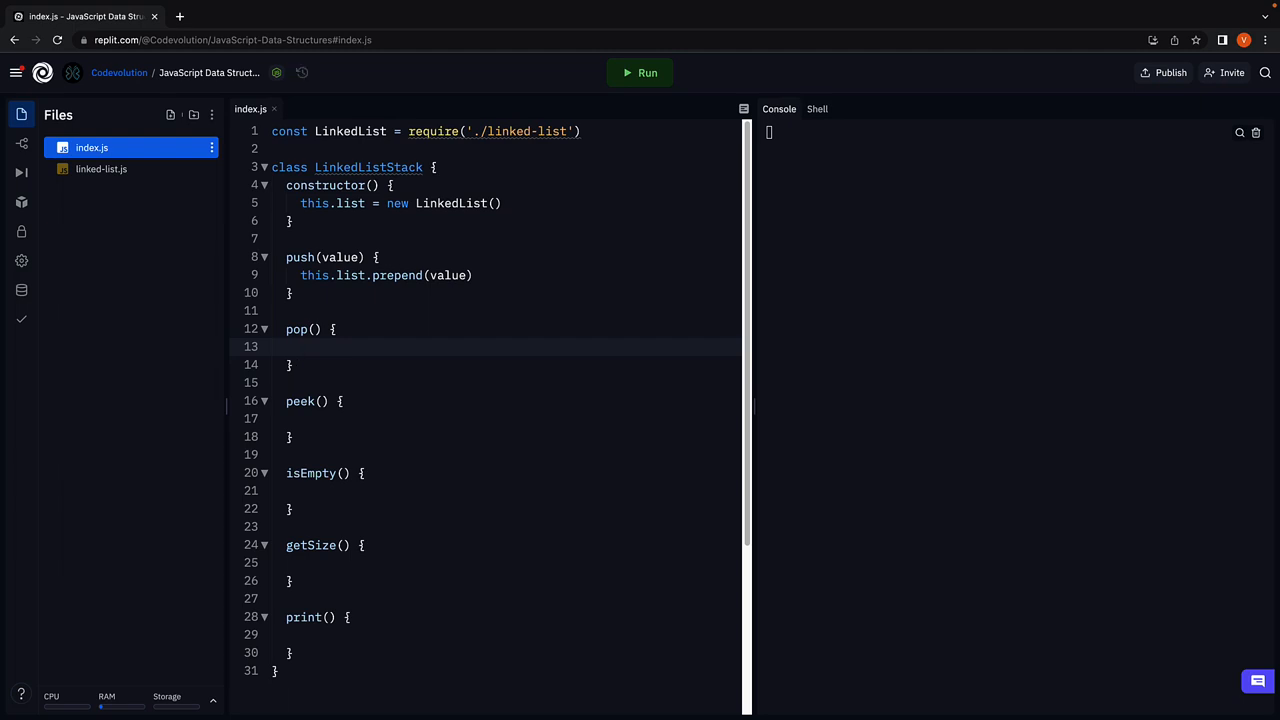
type("return thi")
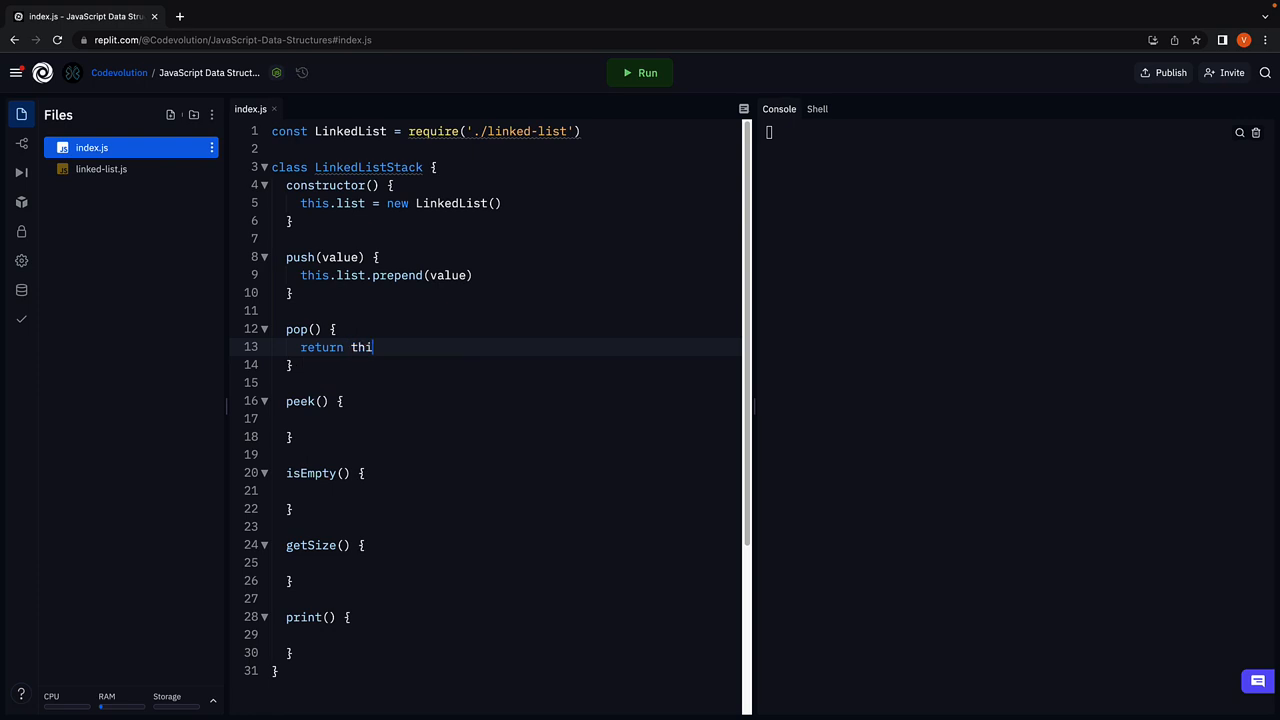
type("s.list.")
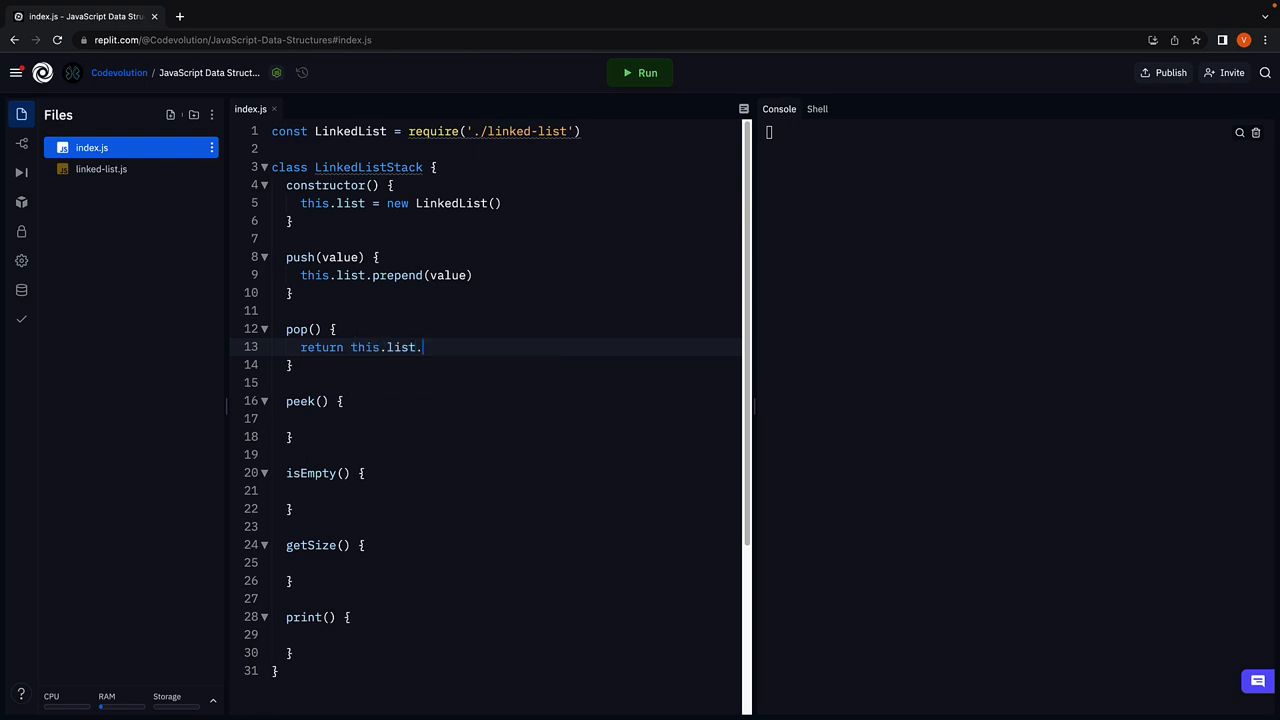
type("removeFromFront(")
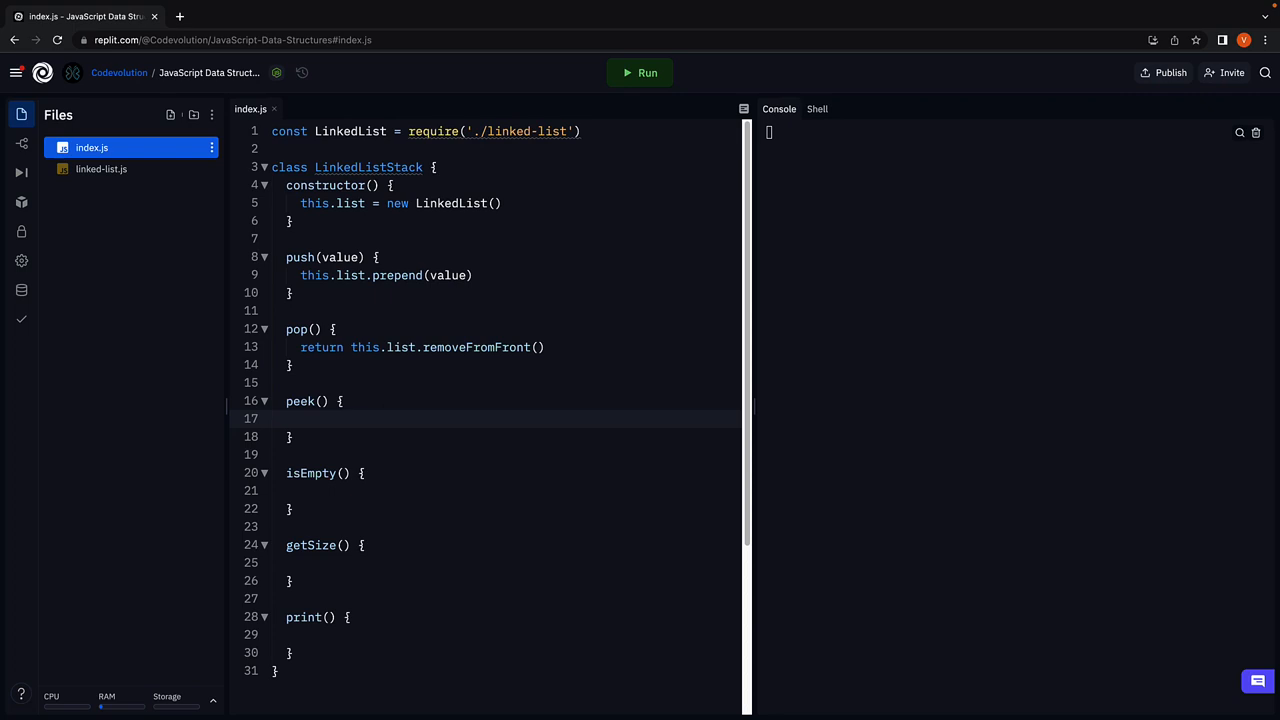
left_click(300, 418)
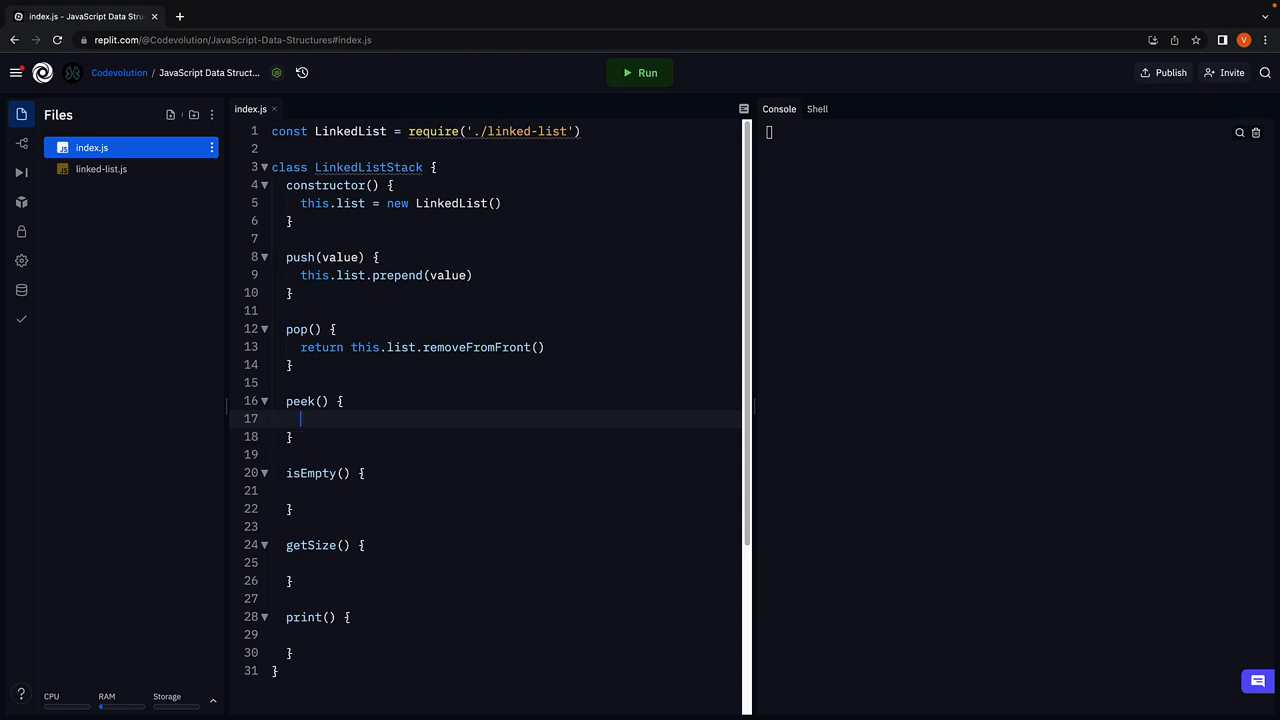
Fill the peek method body with return this.head.value.
type("return this")
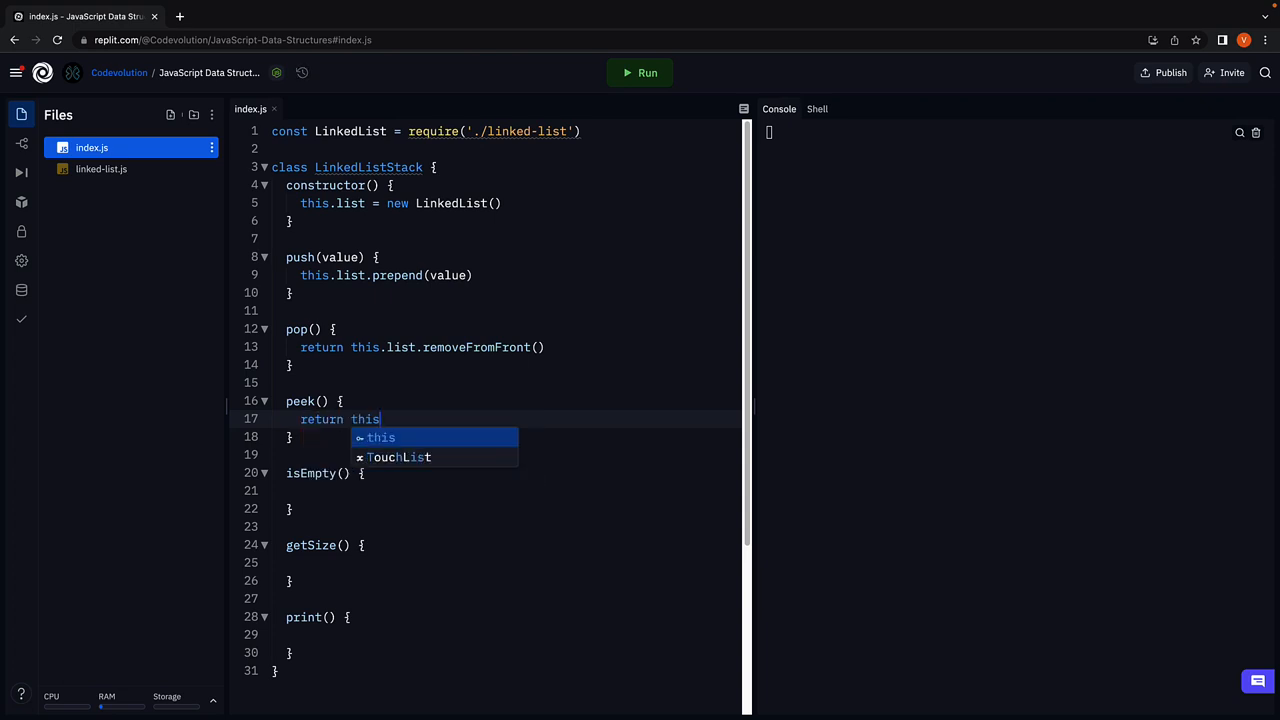
type(".hea")
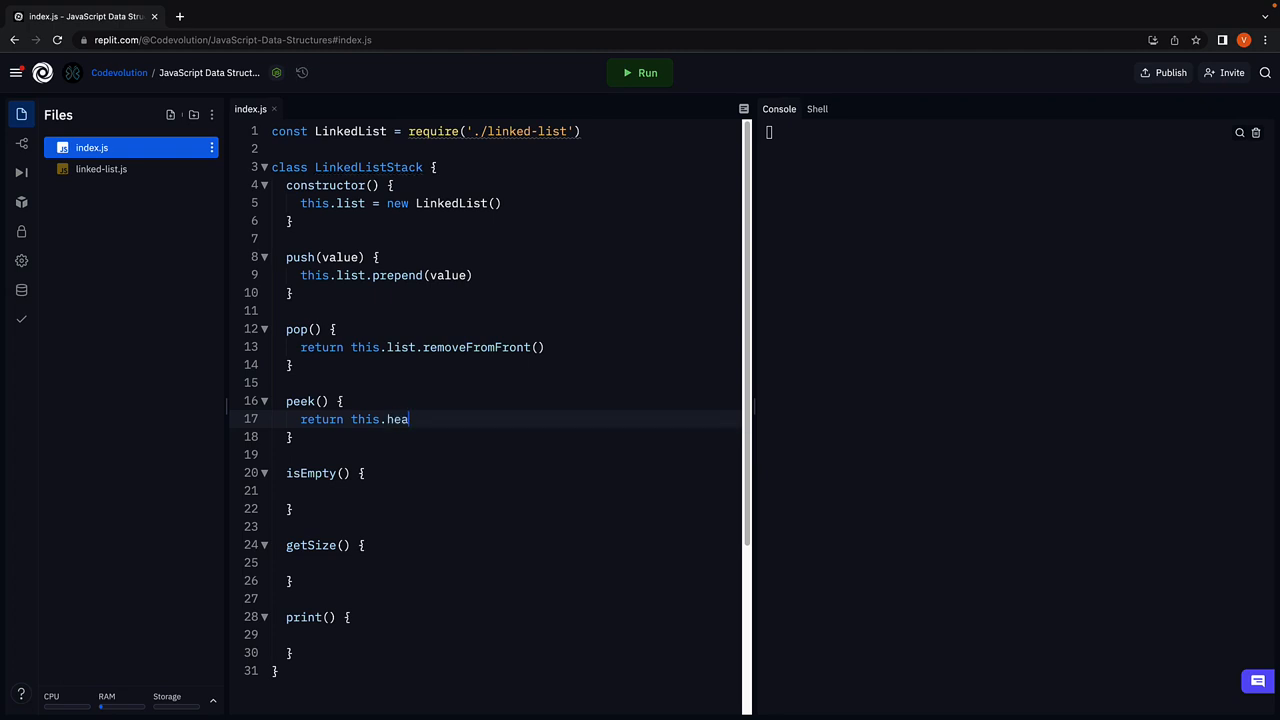
type("d.value")
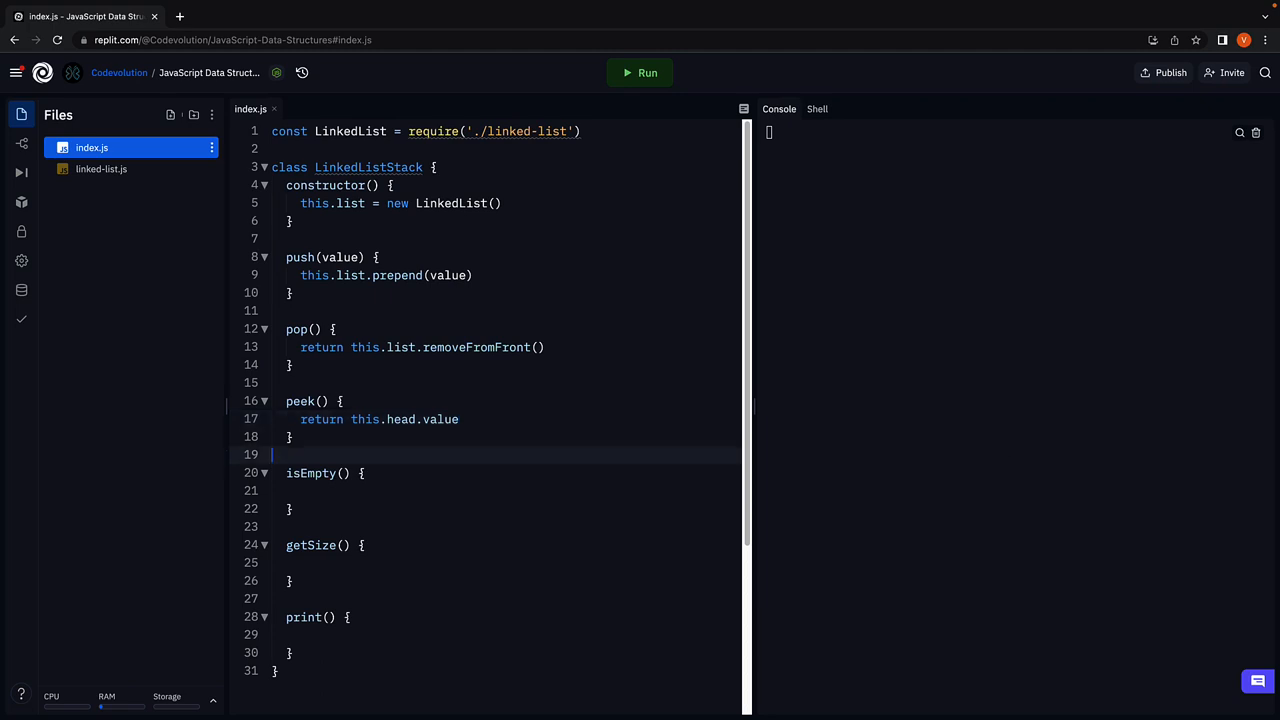
Make isEmpty return this.list.isEmpty() and have getSize call this.list.getSize().
left_click(300, 490)
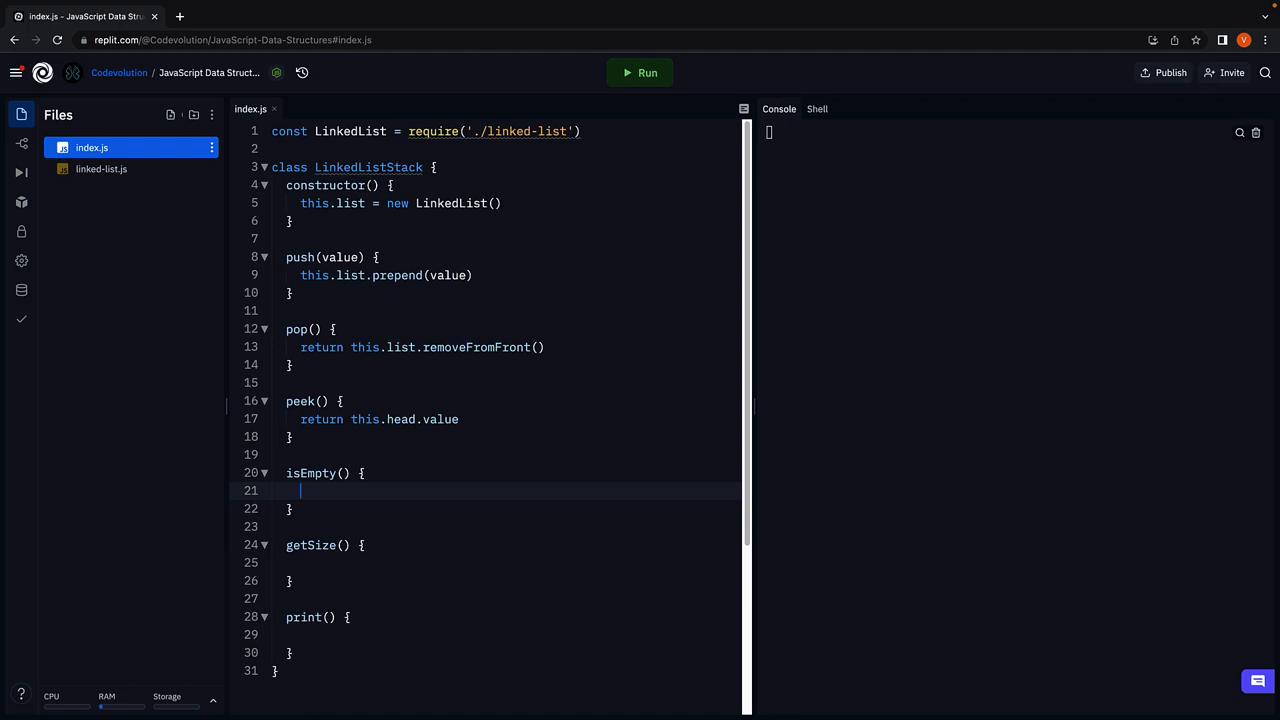
type("return this.li")
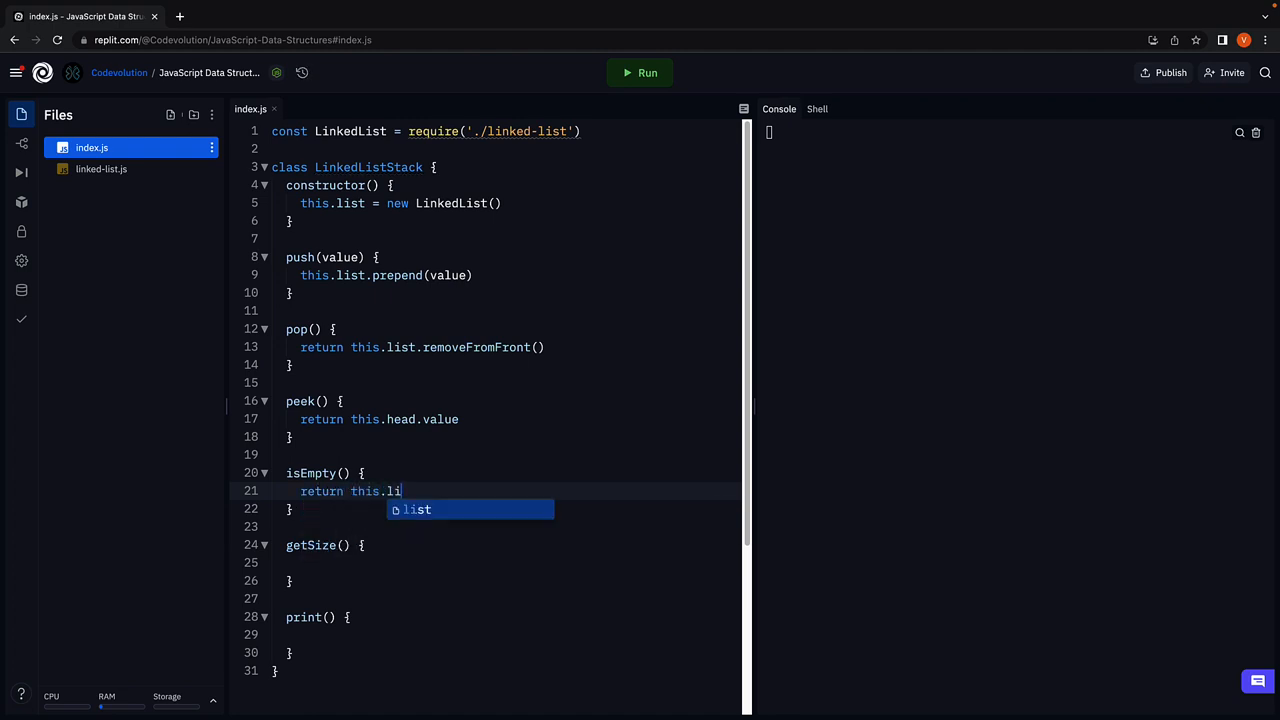
type("st.isEmpty")
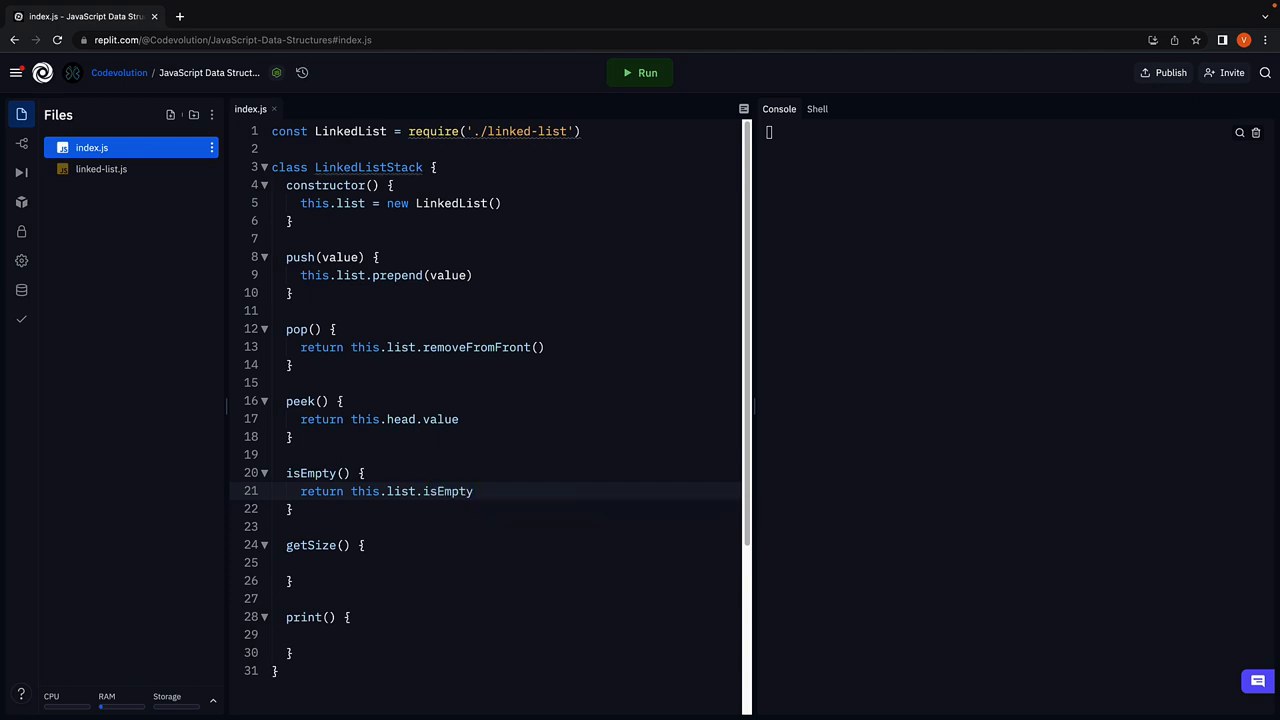
type("()")
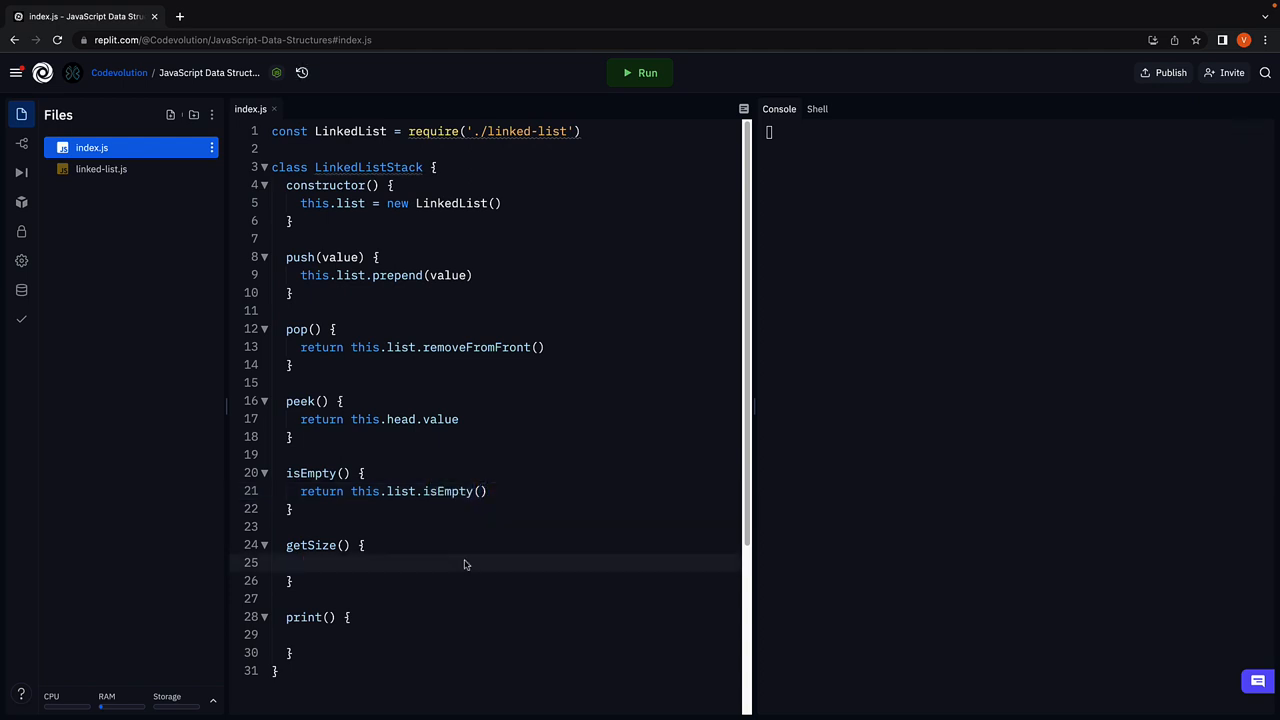
type("t")
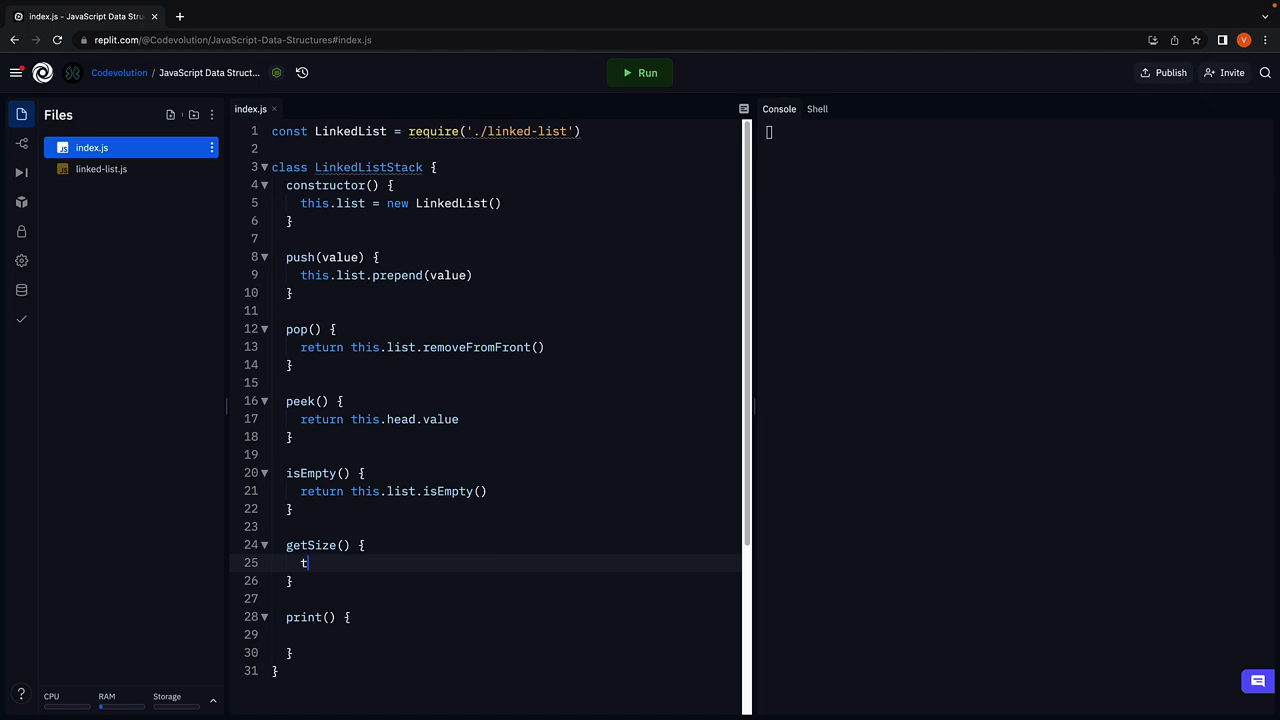
type("his.list.ge")
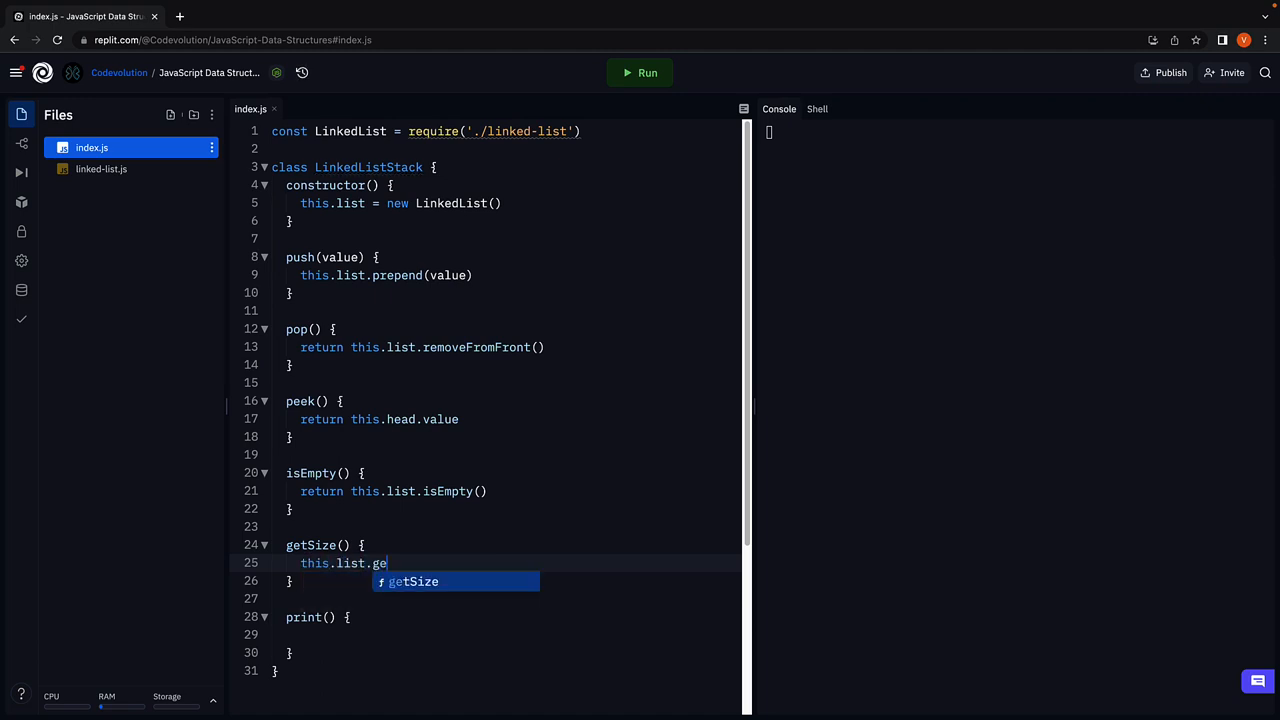
key("Tab")
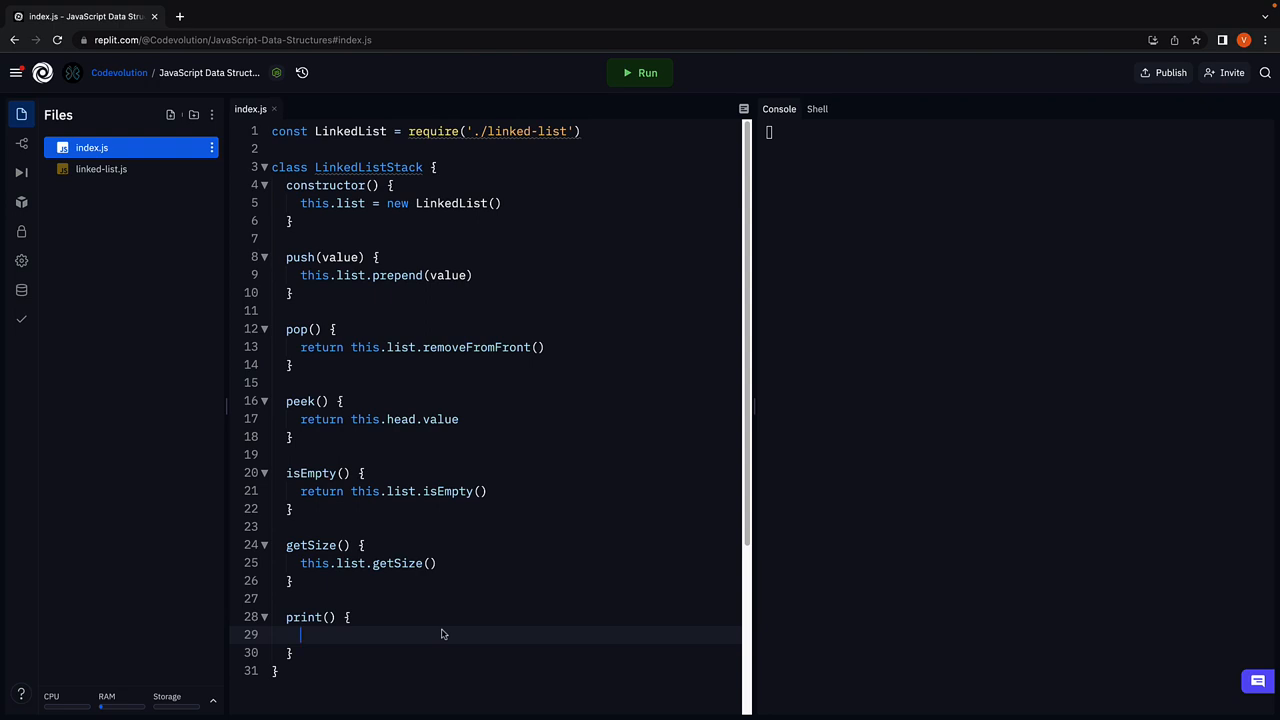
Make print return this.list.print().
type("return this")
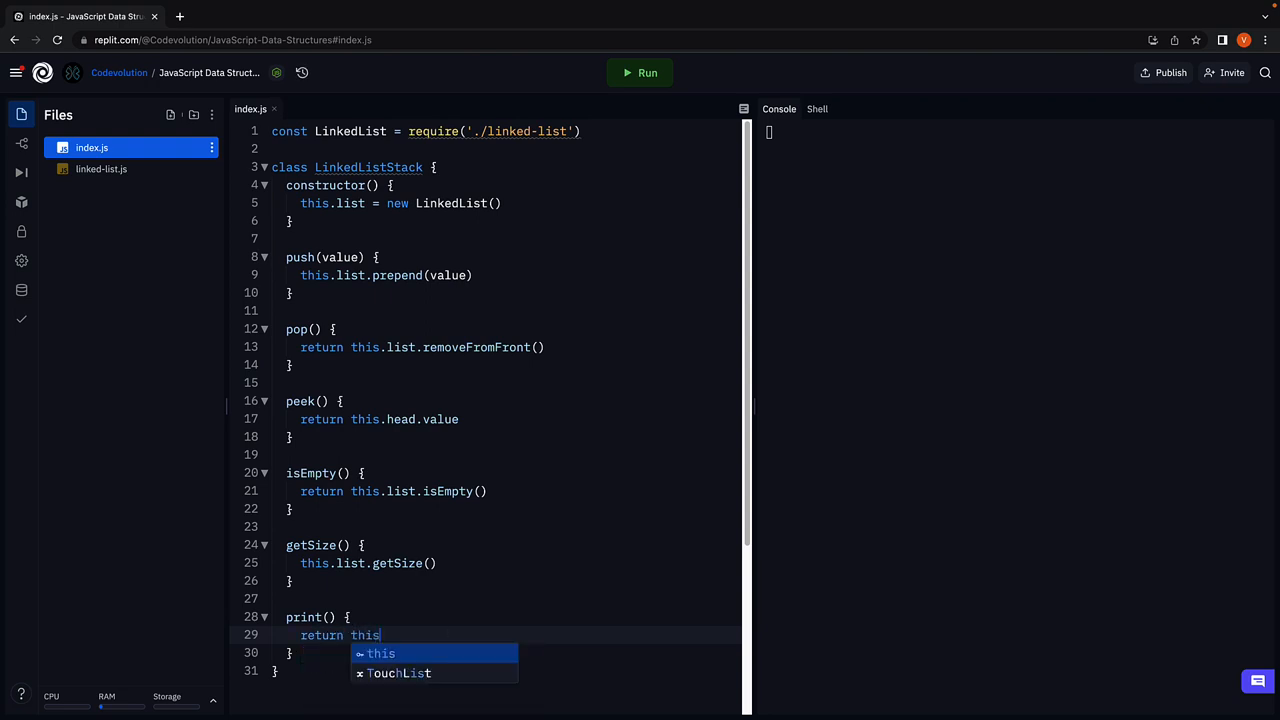
type(".list.pr")
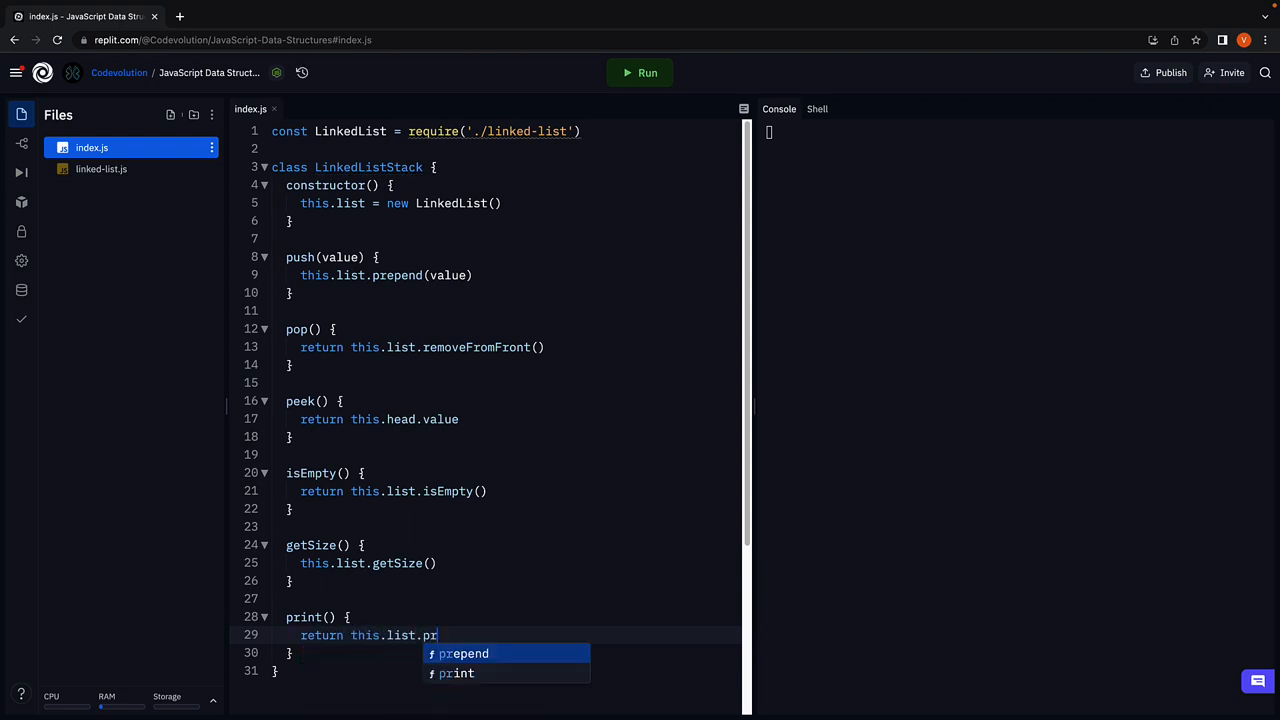
left_click(456, 673)
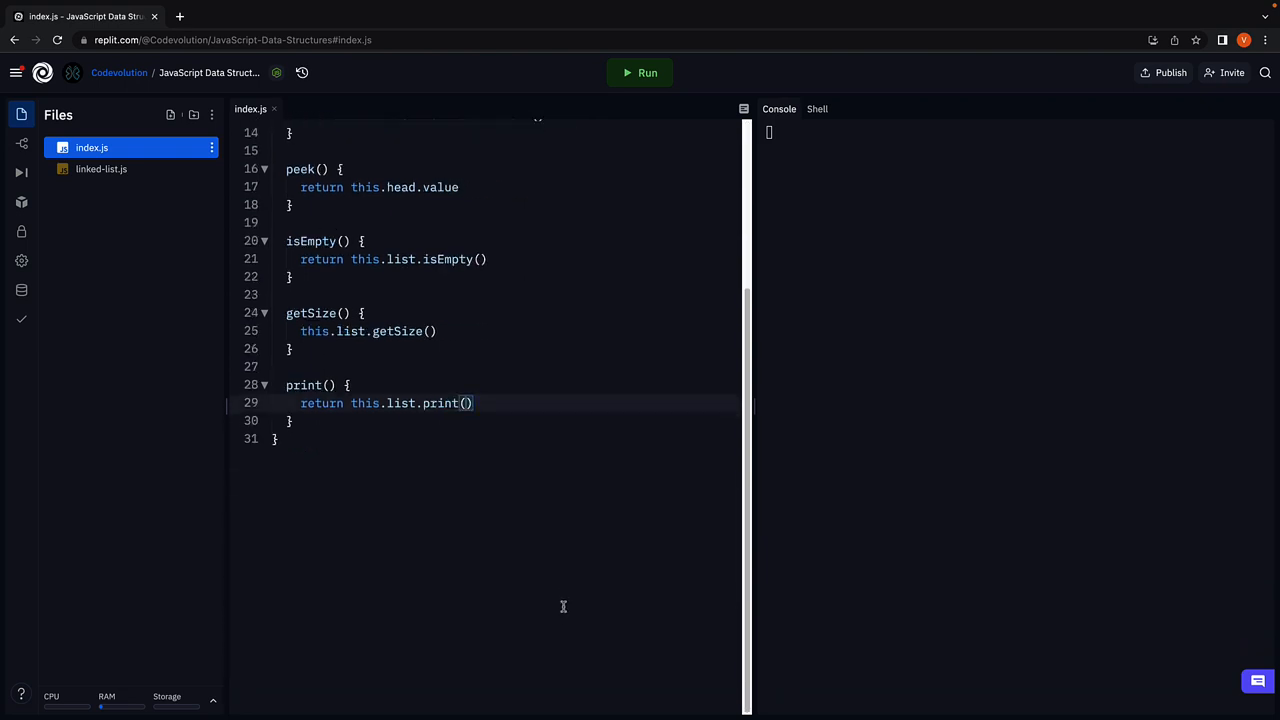
mouse_move(563, 572)
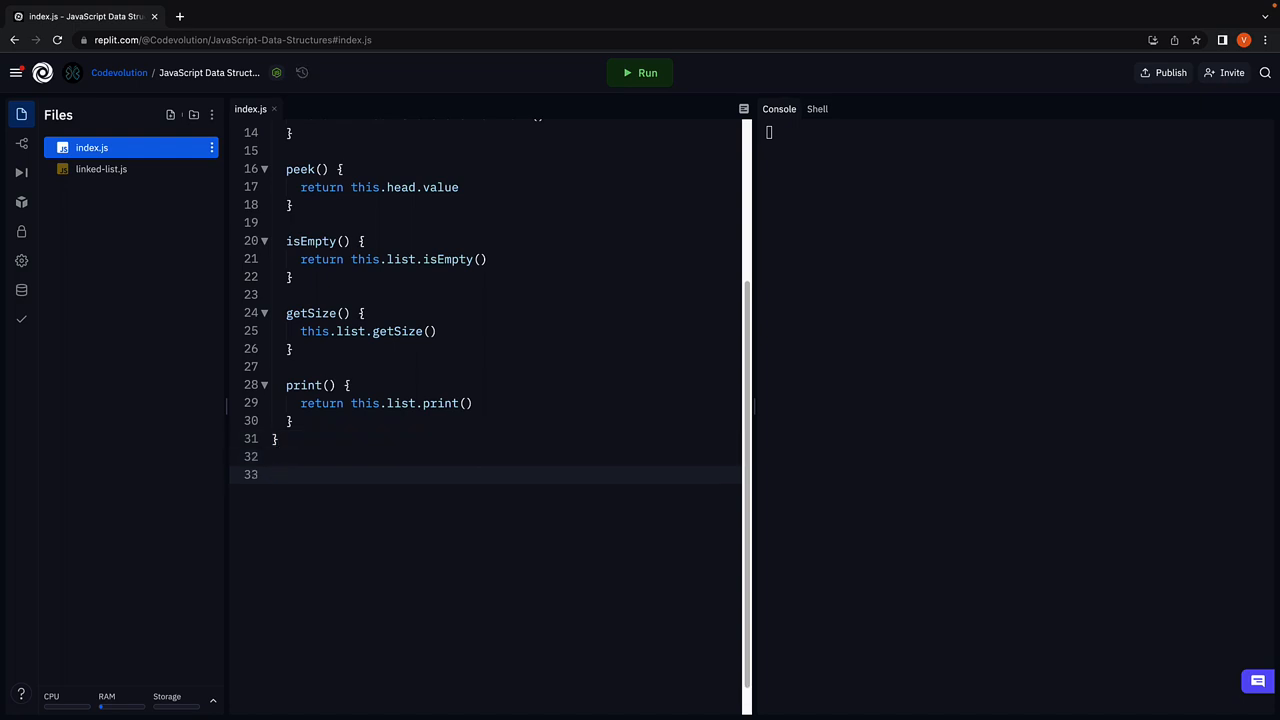
Create const stack = new LinkedListStack(), log stack.isEmpty(), and run to see true.
type("co")
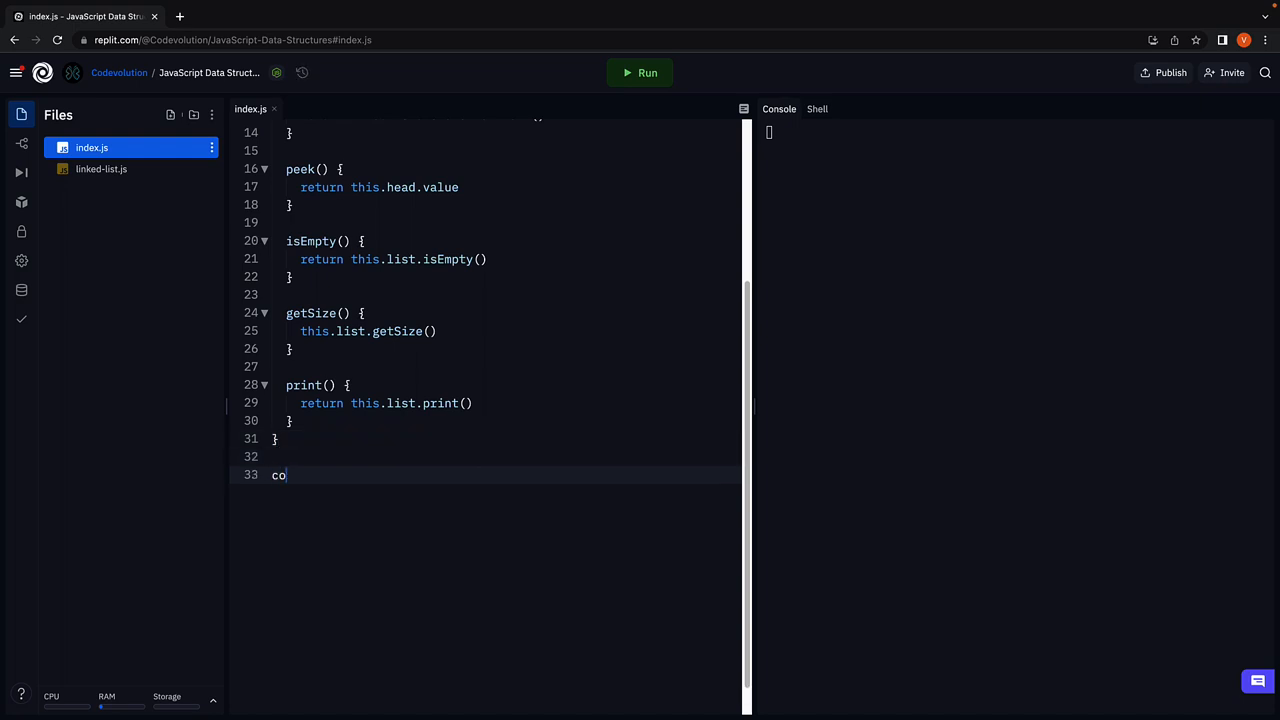
type("nst")
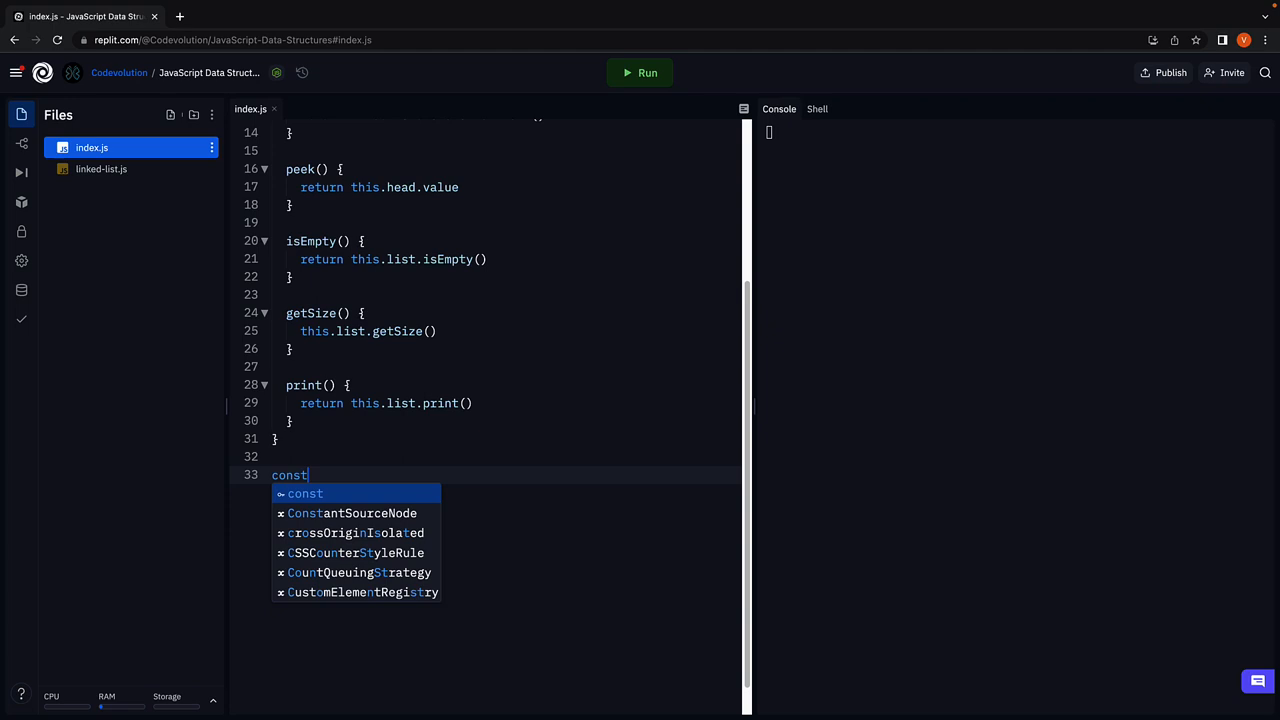
type("stack = new L")
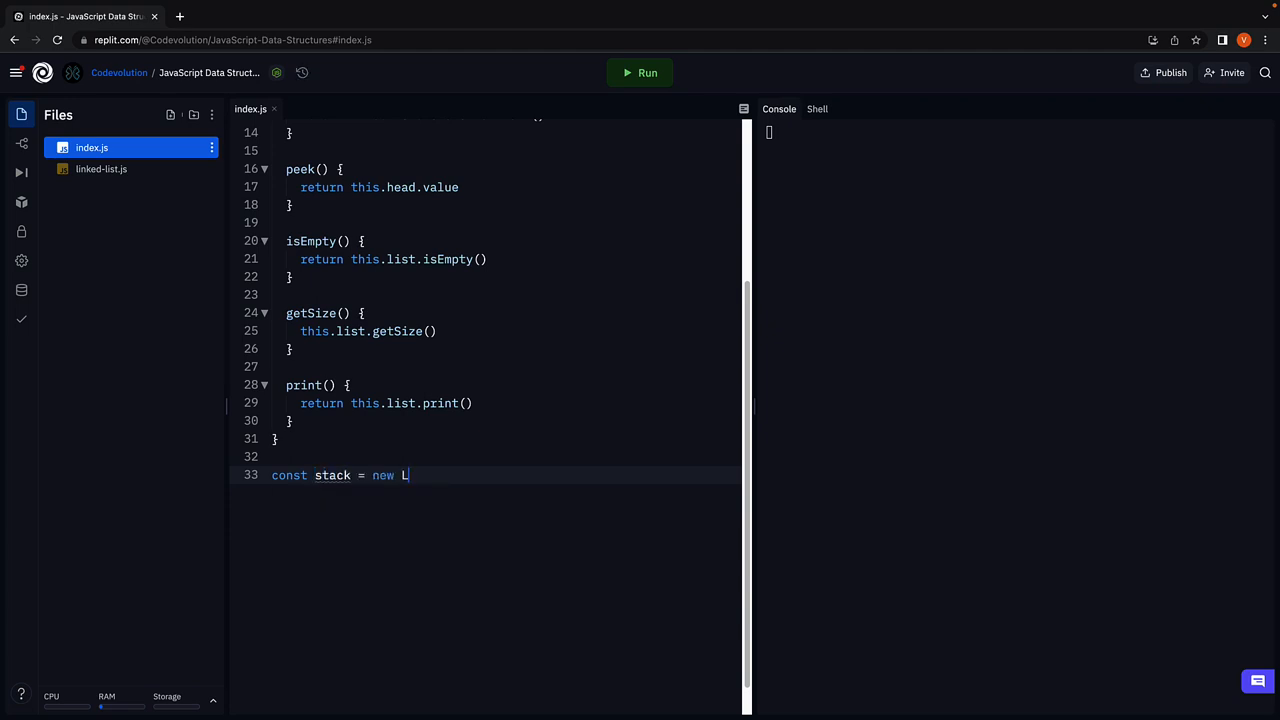
type("inkedListStack()")
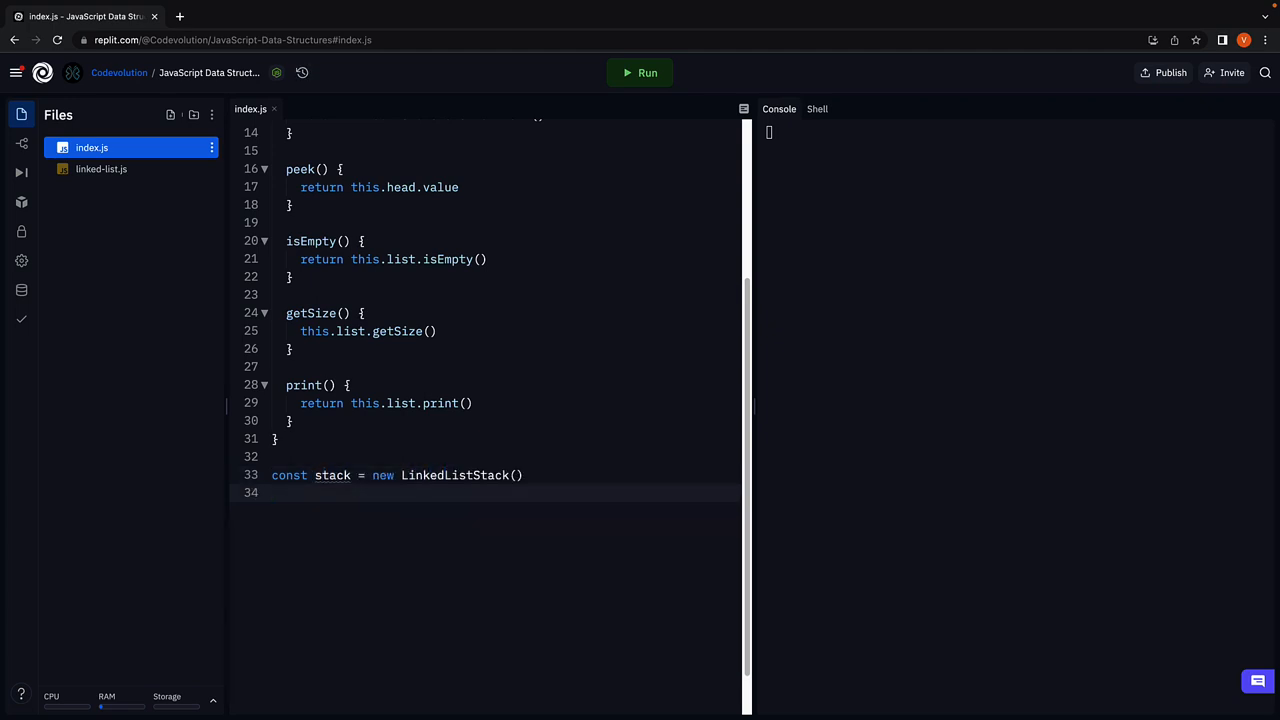
type("console")
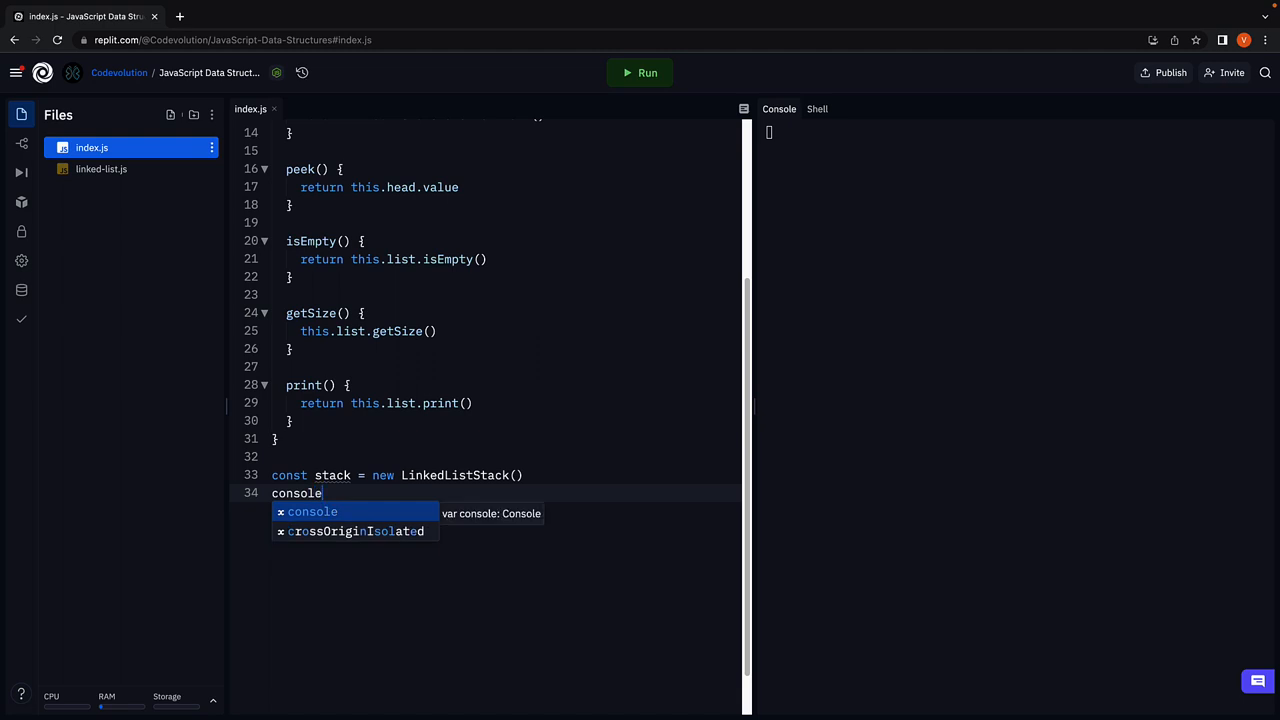
type(".log(stack.isEmpty(")
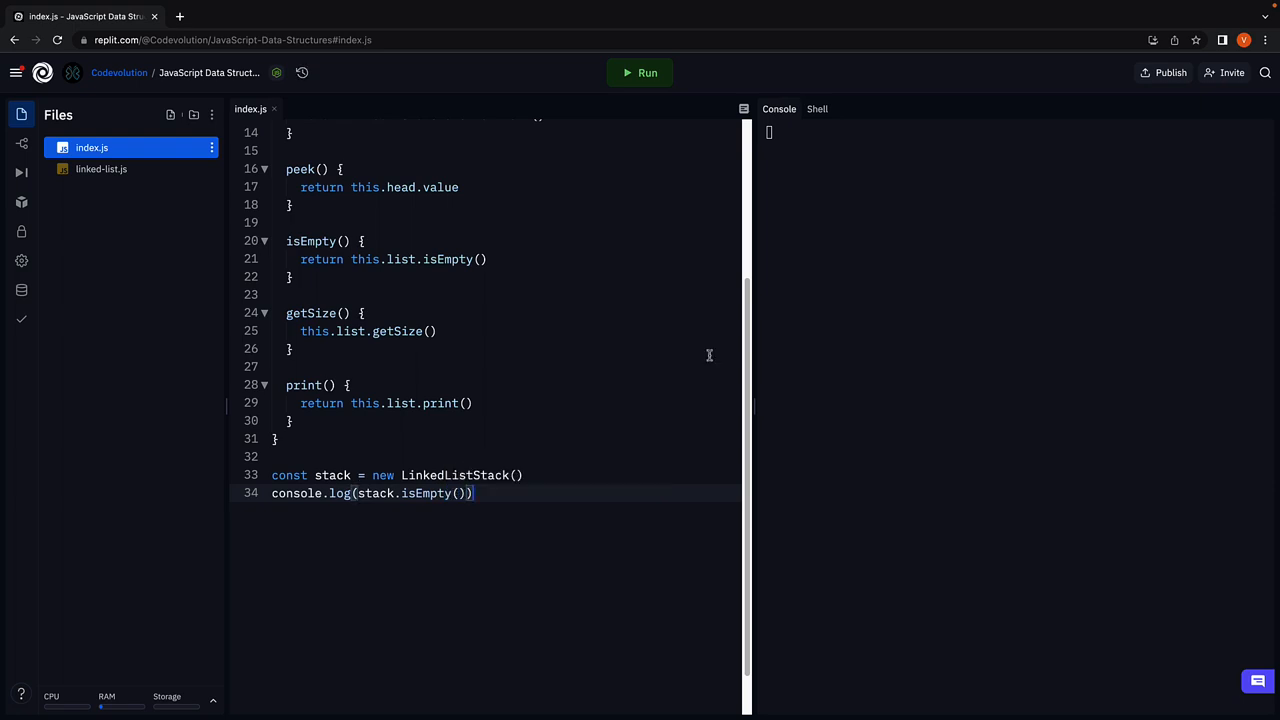
left_click(639, 72)
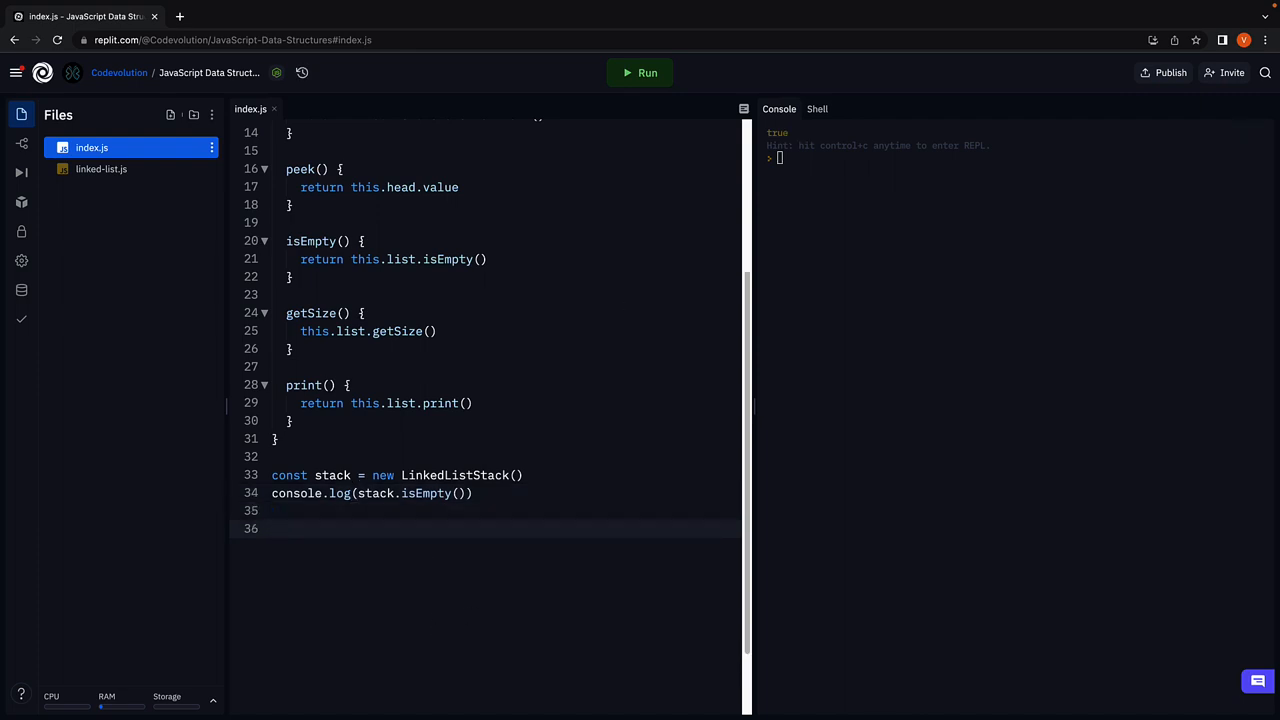
Push 20, 10 and 30, log stack.getSize(), call stack.print(), and run the script.
type("stack")
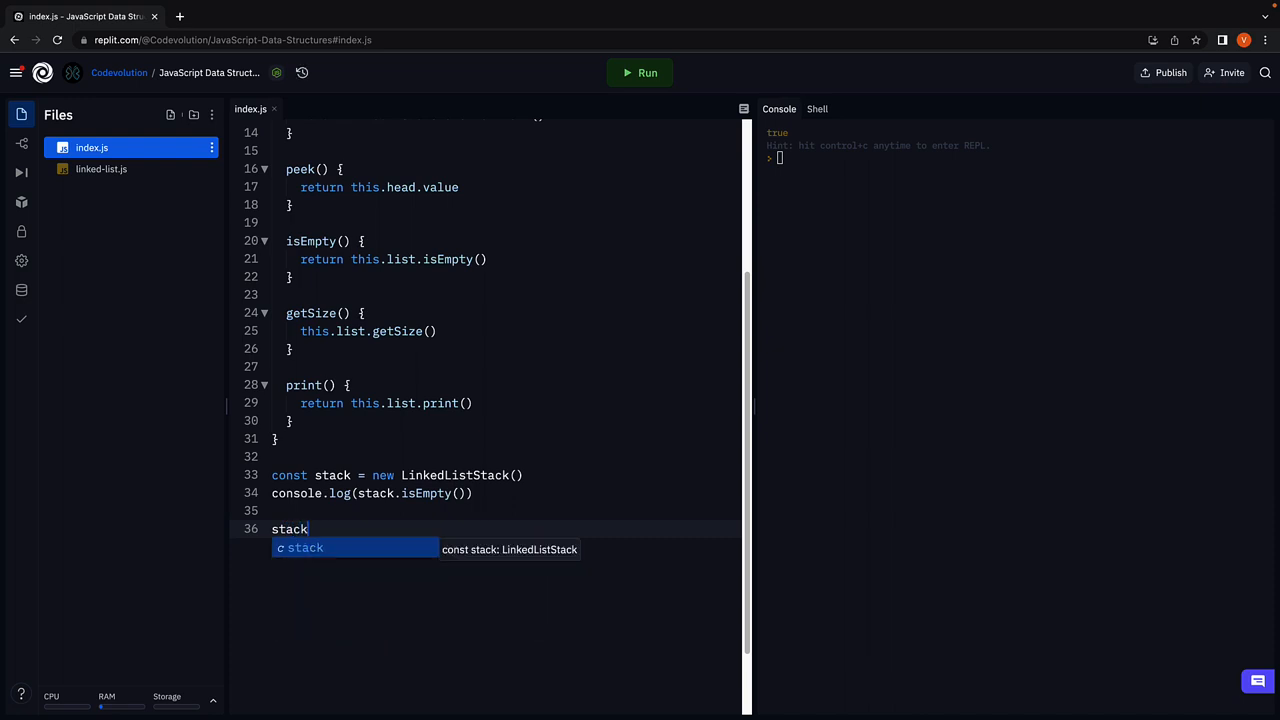
type(".push")
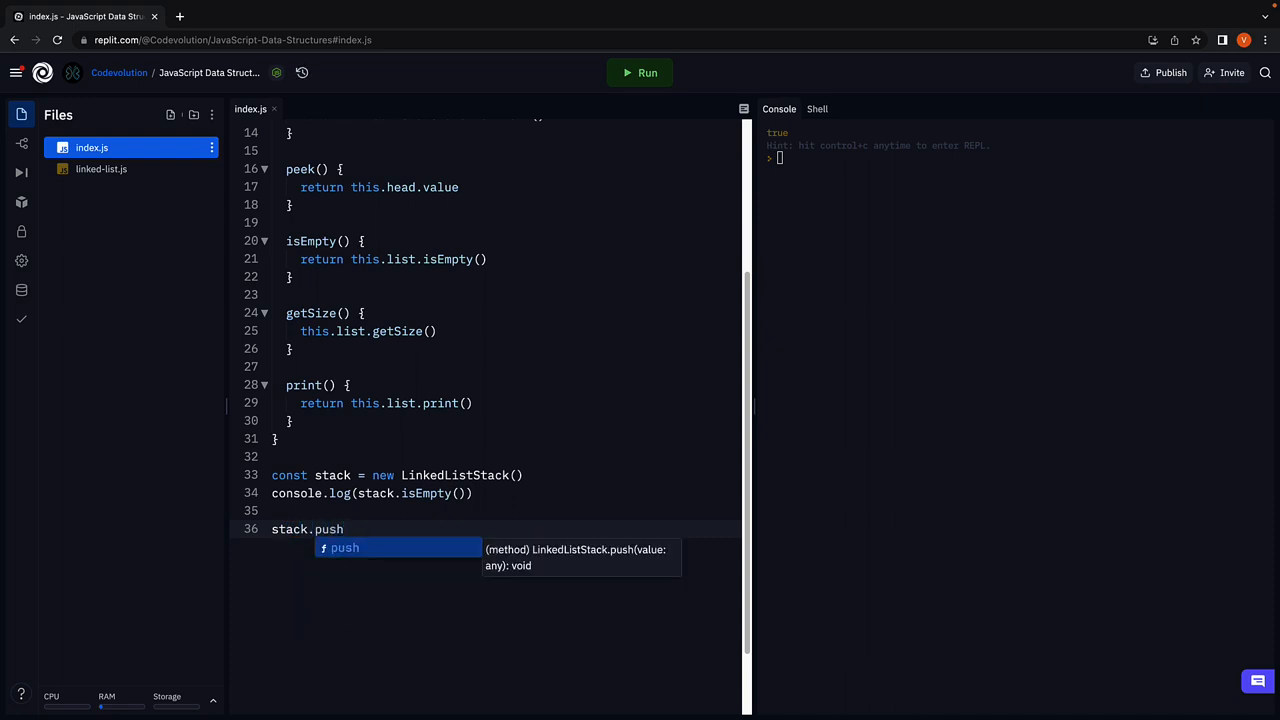
type("(20)")
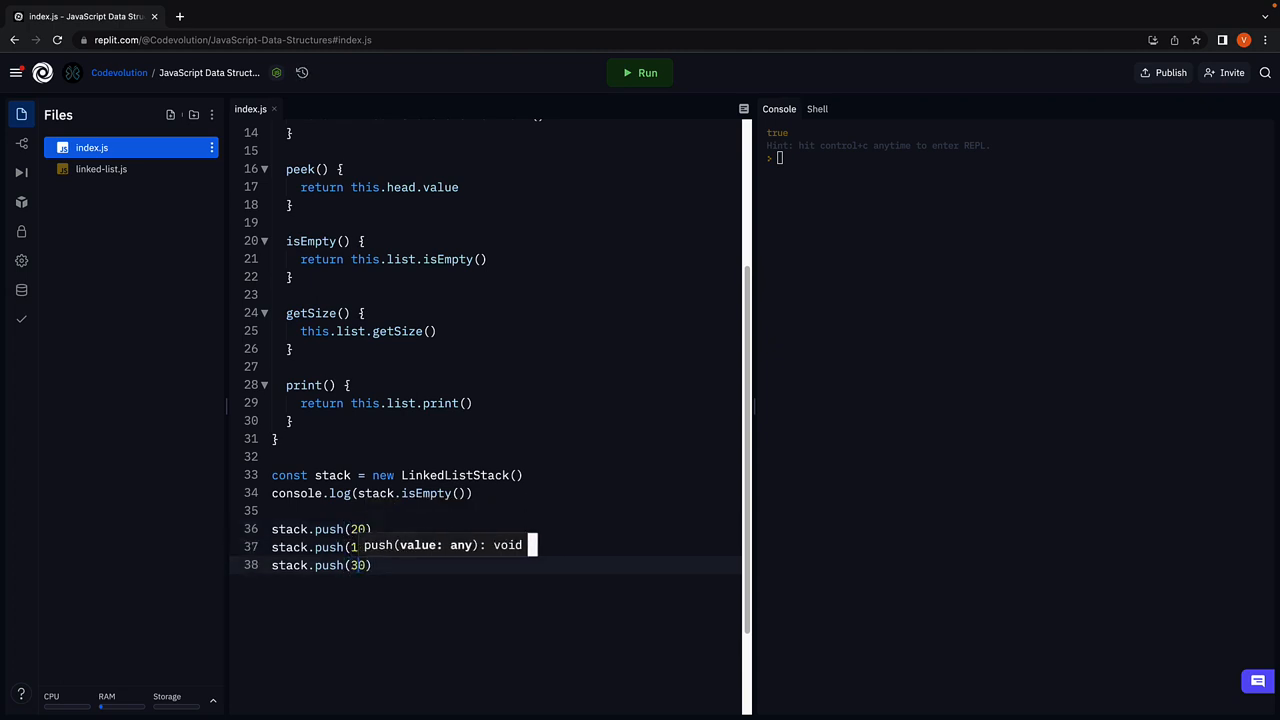
type("console.log(stack.getSize(")
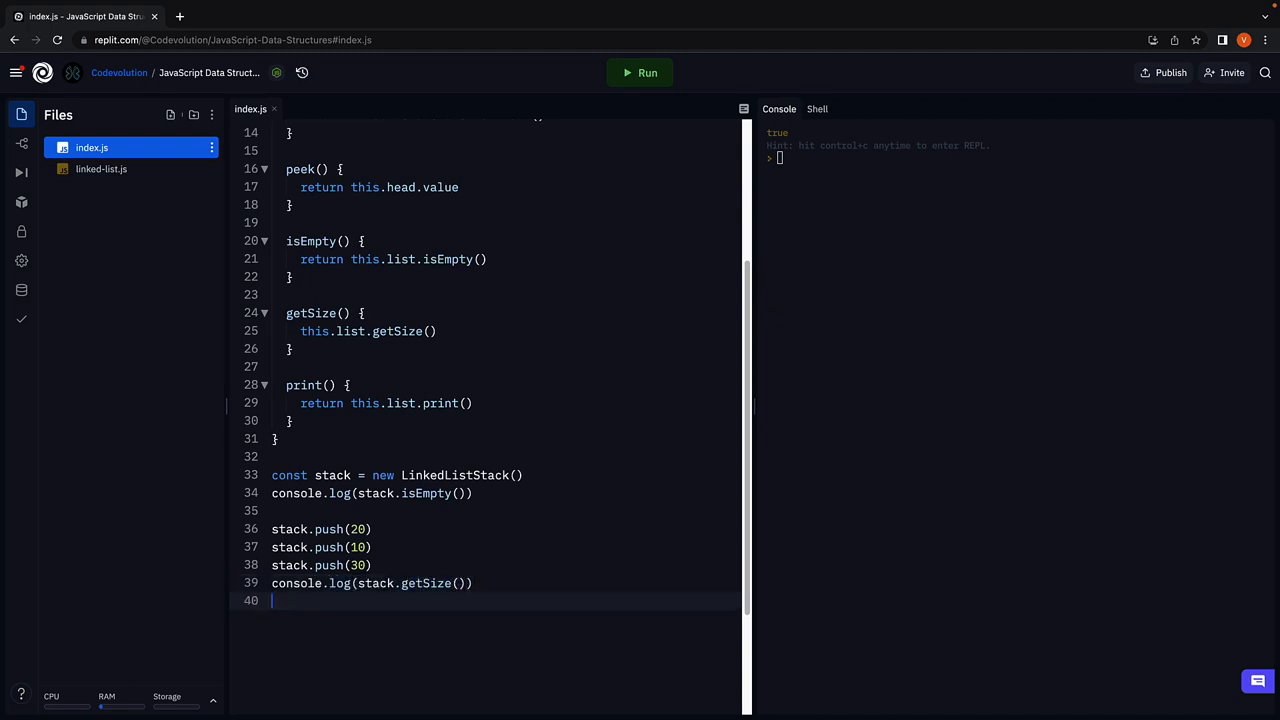
type("stack.print(")
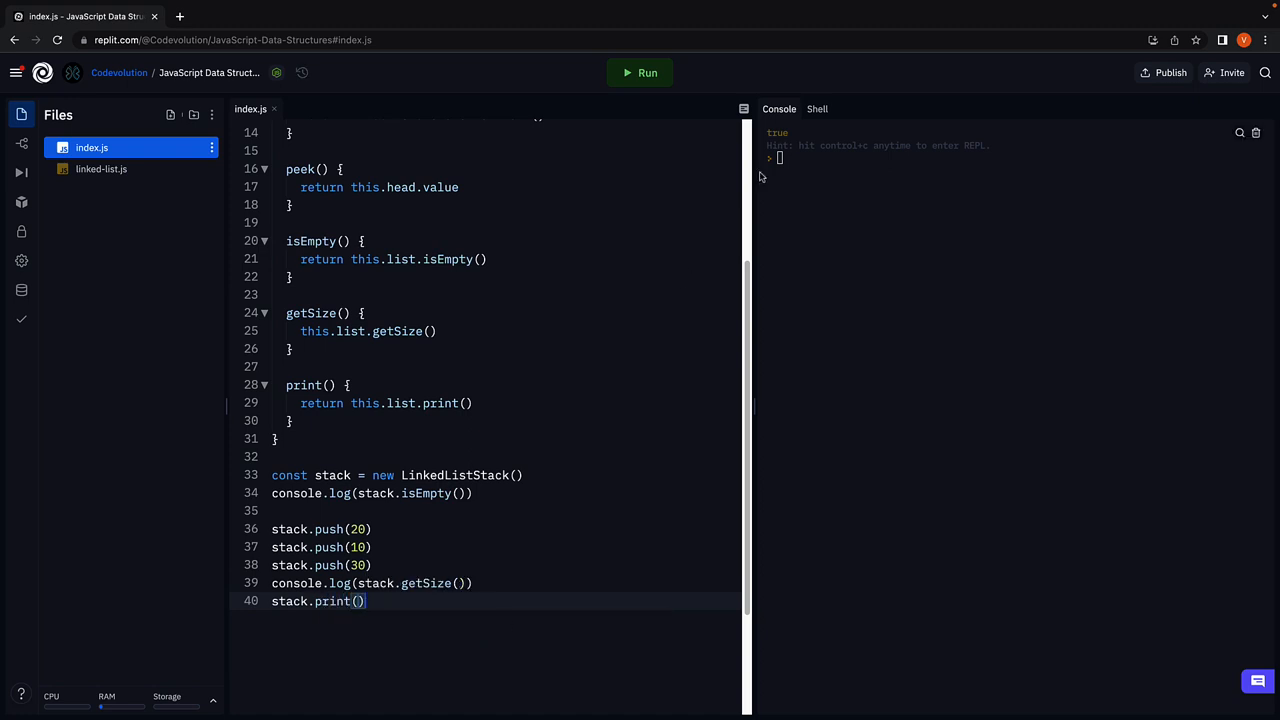
left_click(639, 72)
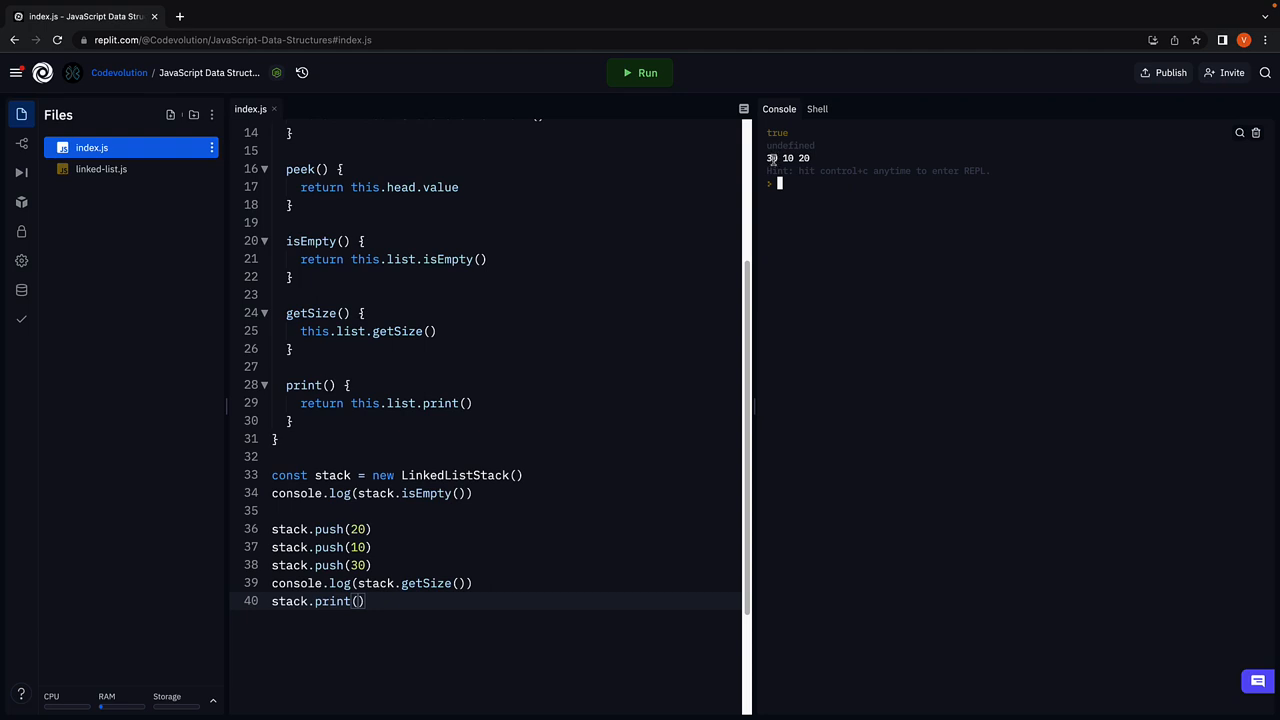
mouse_move(840, 417)
type("return ")
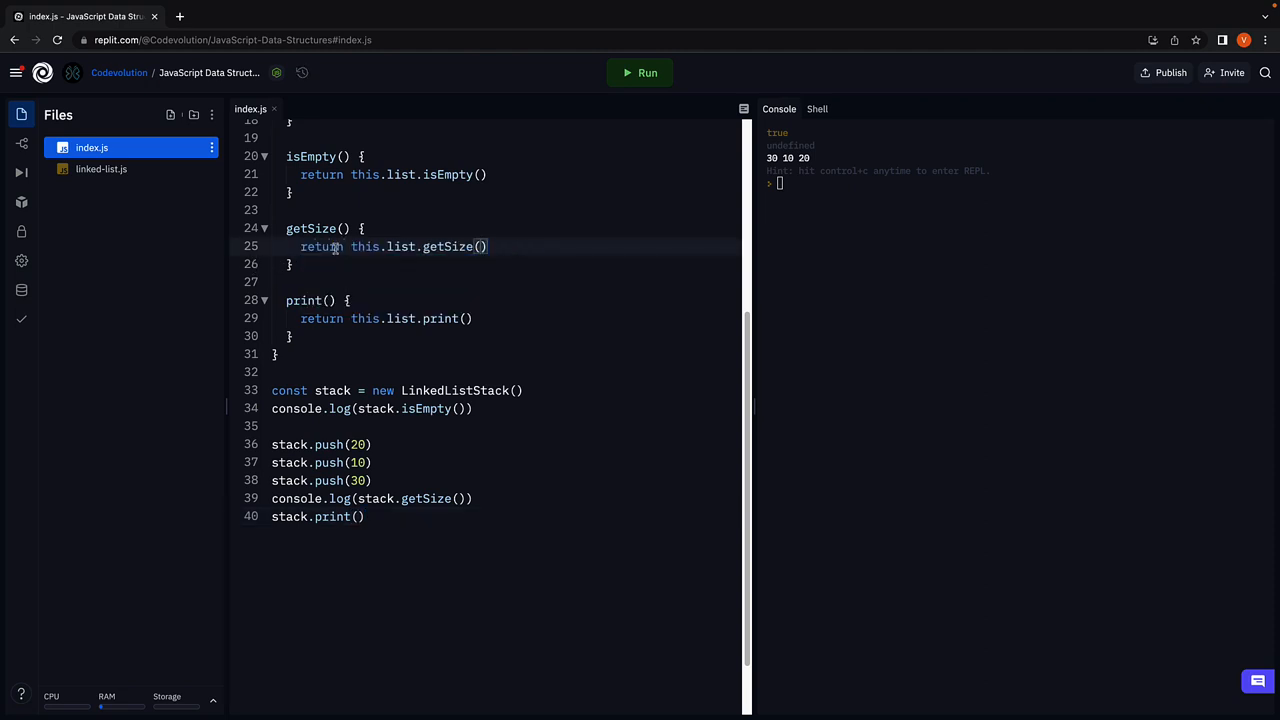
Rerun to see true, 3 and 30 10 20, then start a console.log(stack.pop()) line.
left_click(640, 72)
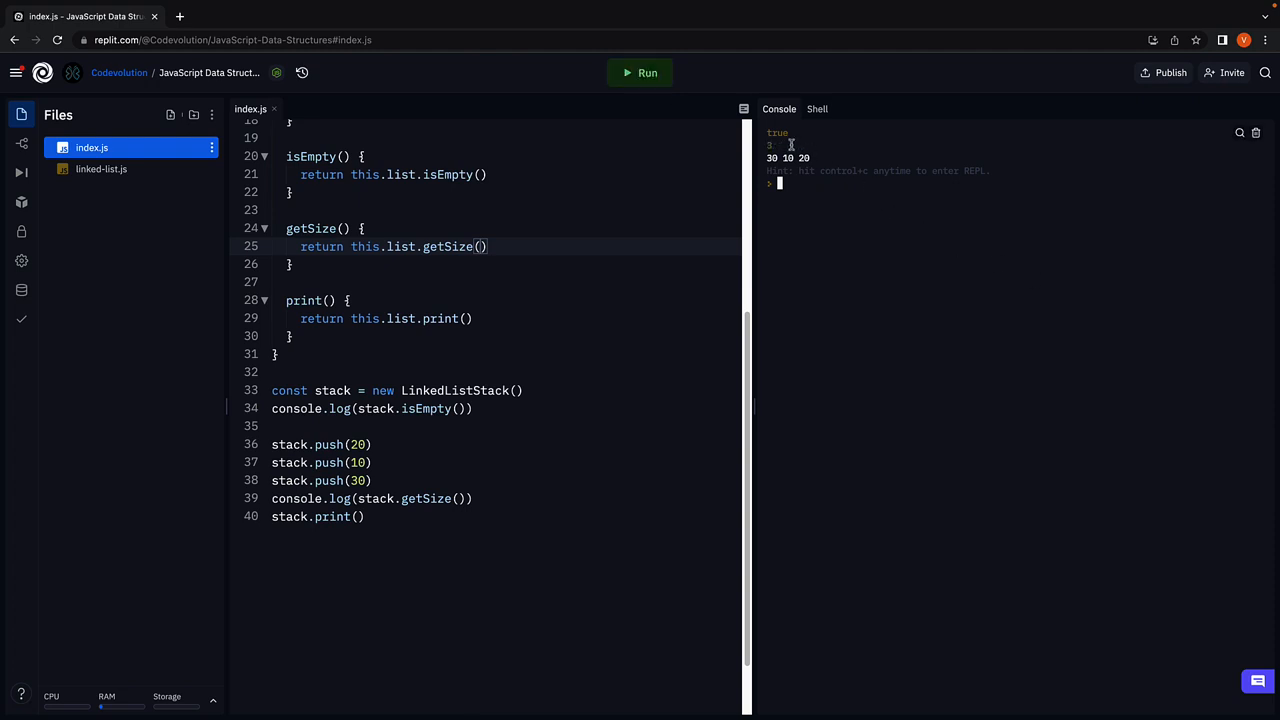
mouse_move(785, 147)
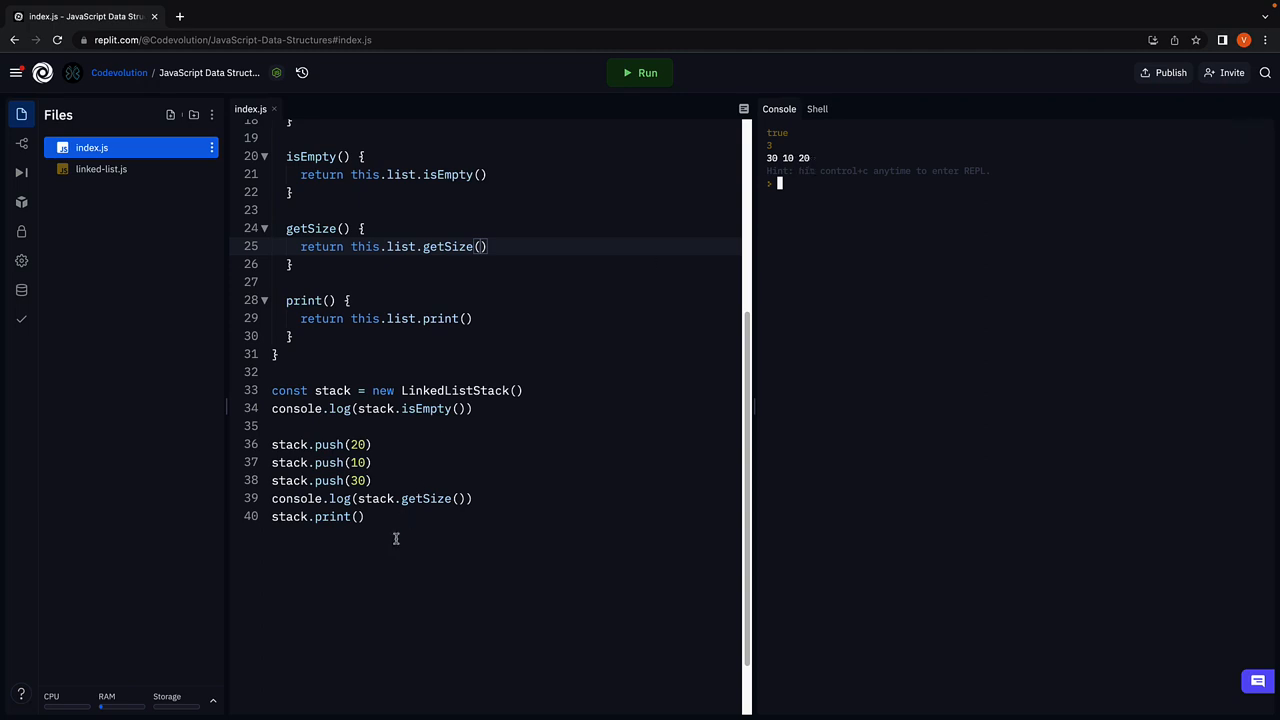
type("console.log(stack.pop(")
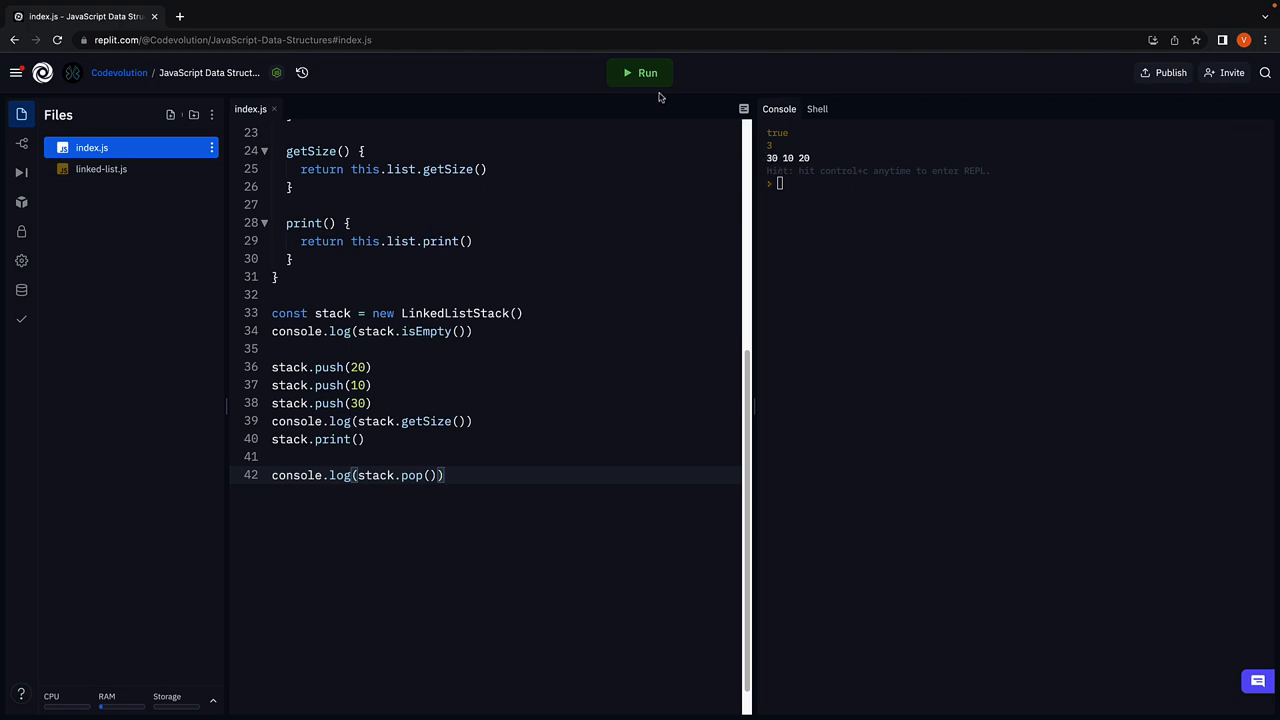
Rerun the script to log popped value 30 and test peek as this.list.head.value.
left_click(647, 72)
type("console.log(stack.peek())")
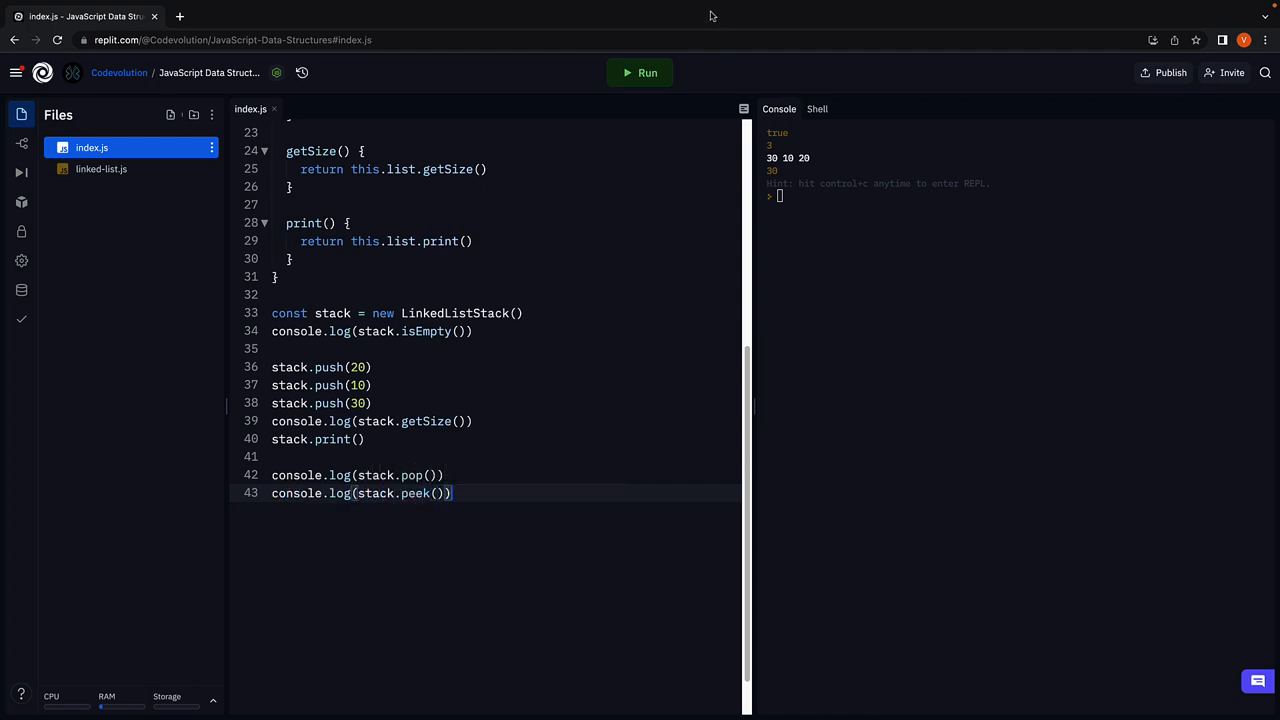
left_click(640, 72)
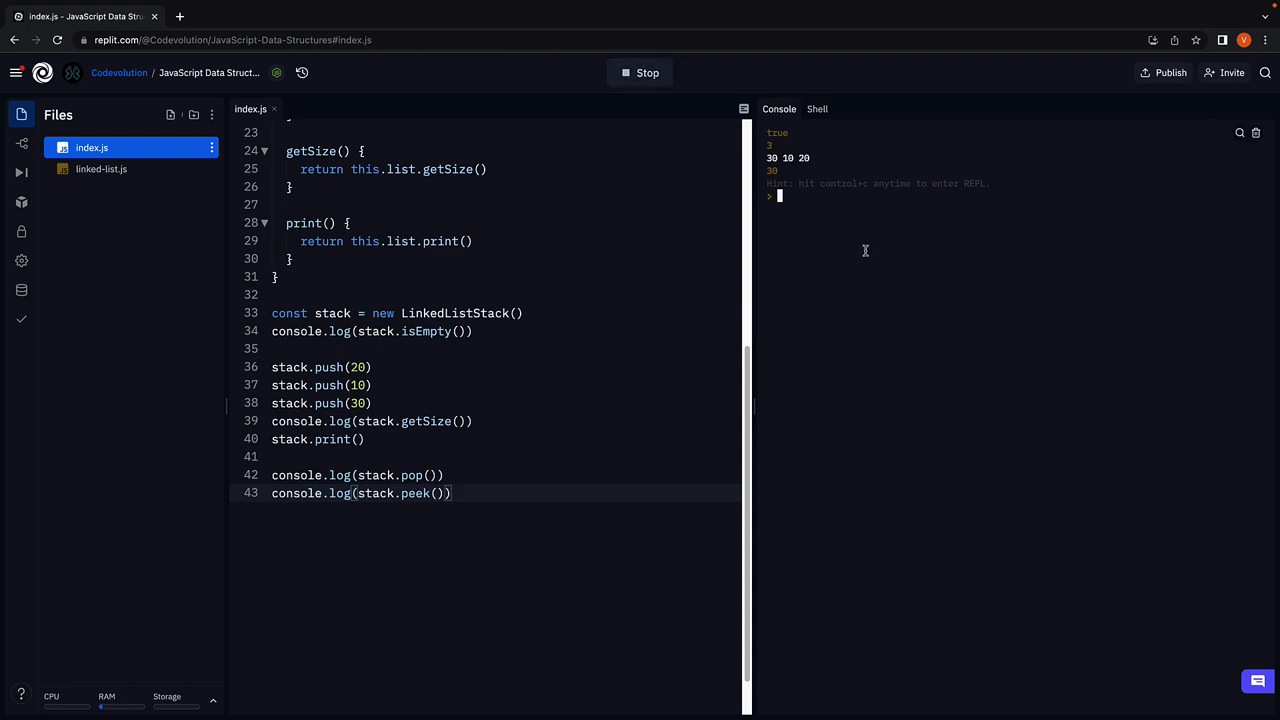
left_click(639, 72)
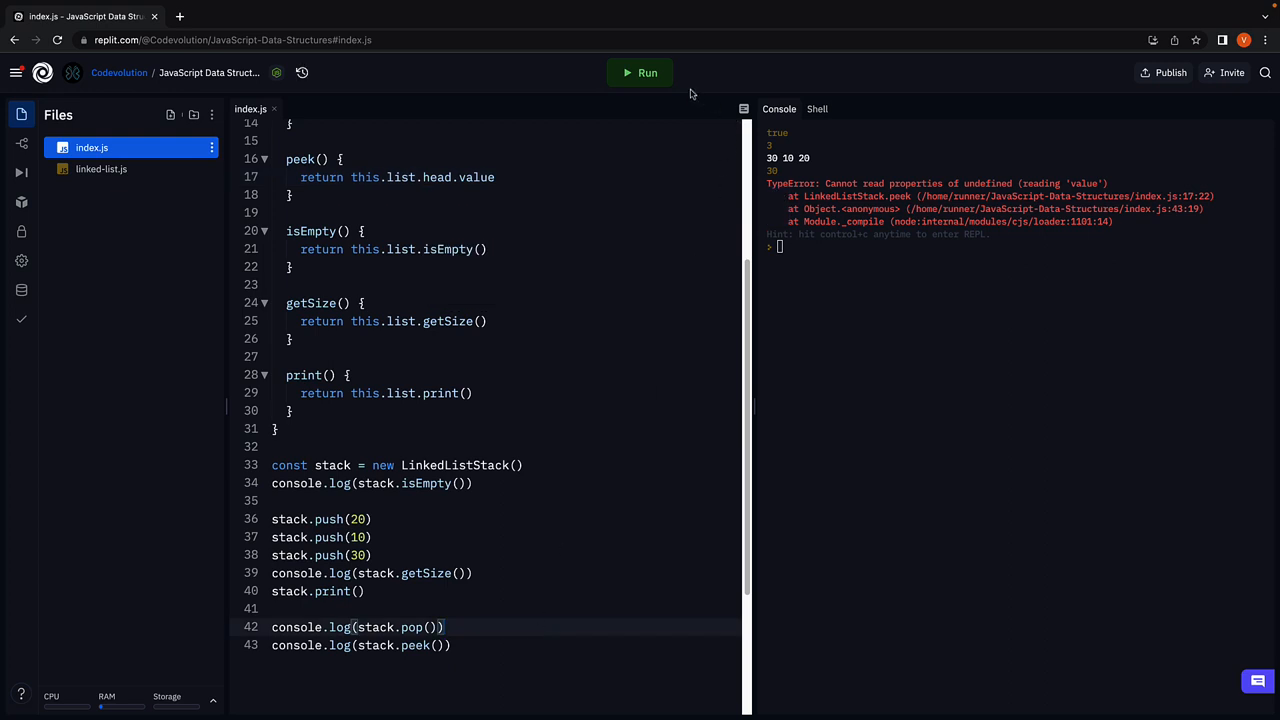
Rerun index.js to confirm peek now prints 10 after pop's 30.
left_click(639, 72)
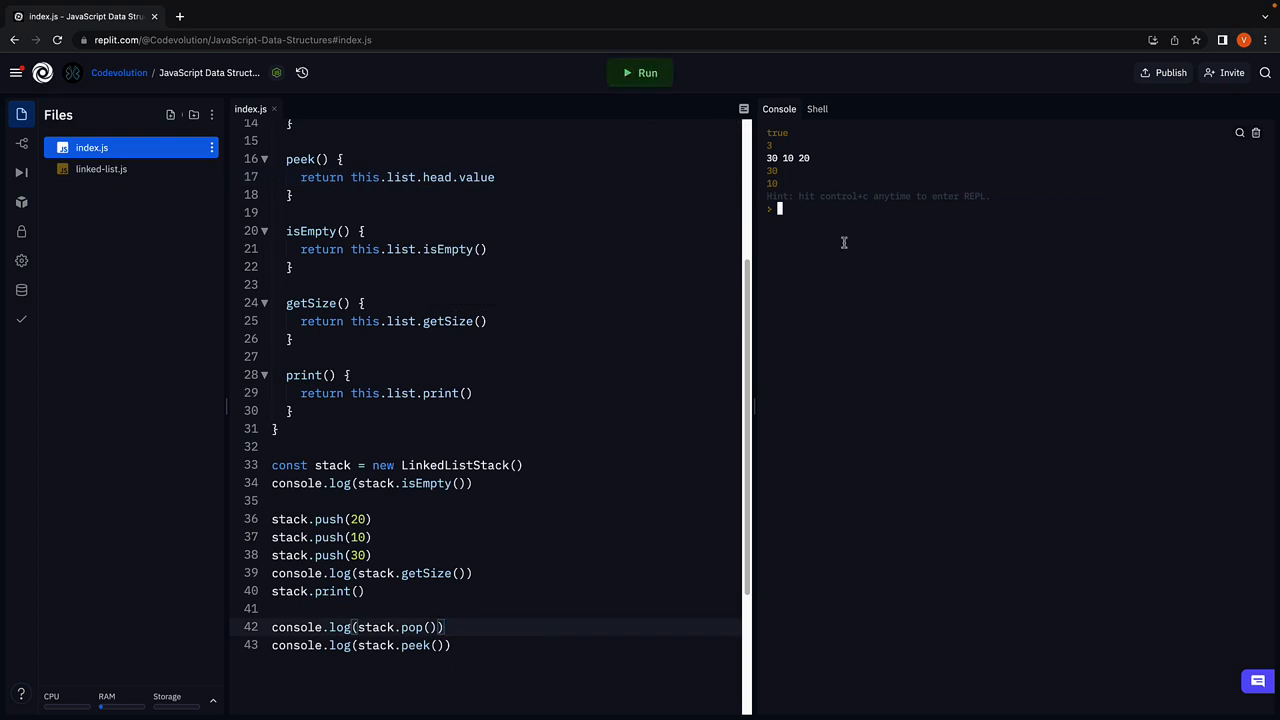